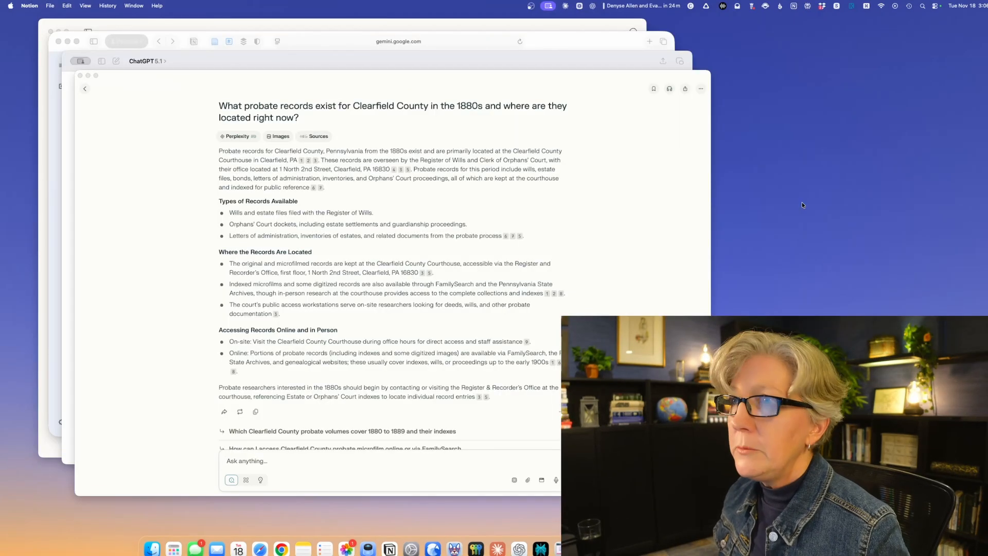
{"action": "mouse_move", "coordinate": [450, 60]}
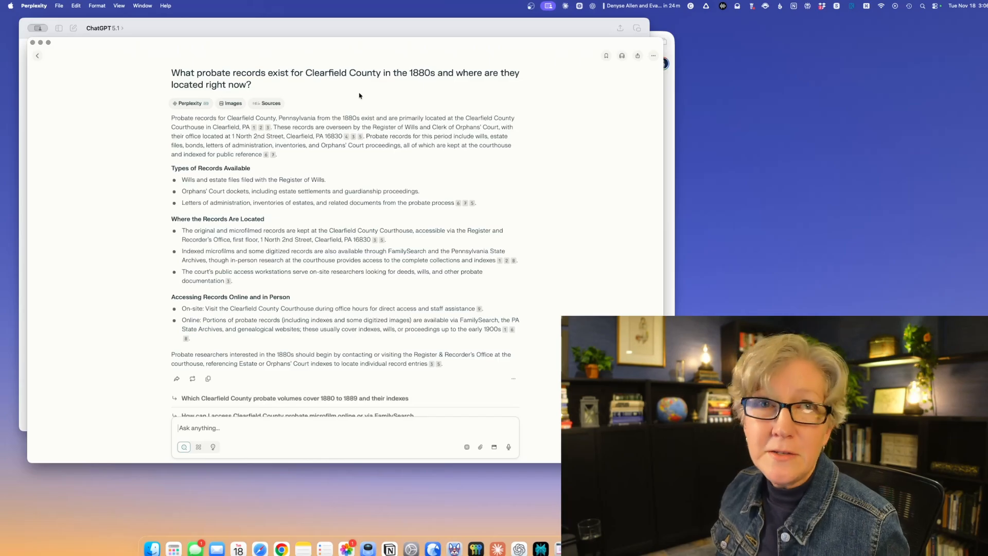
{"action": "mouse_move", "coordinate": [211, 83]}
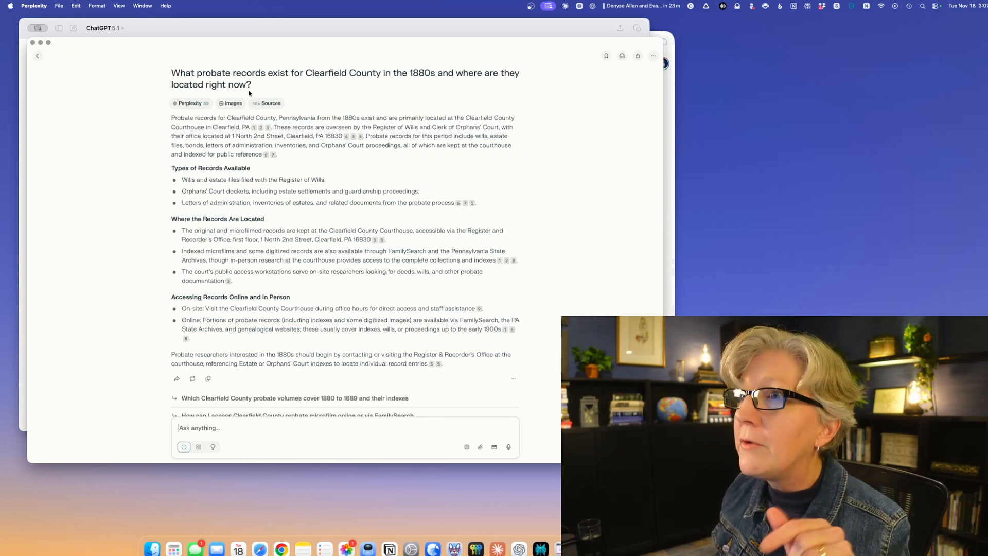
{"action": "mouse_move", "coordinate": [306, 349]}
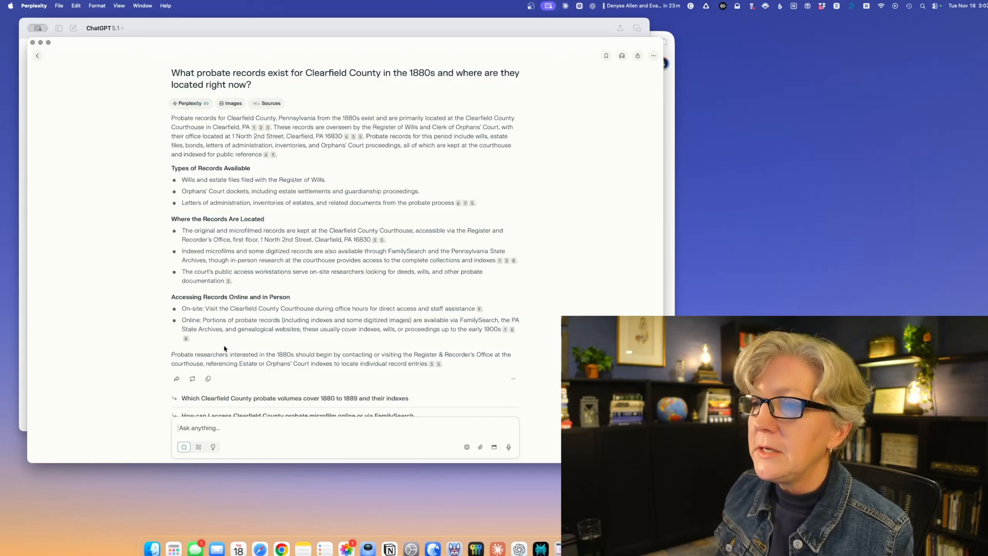
{"action": "mouse_move", "coordinate": [235, 333]}
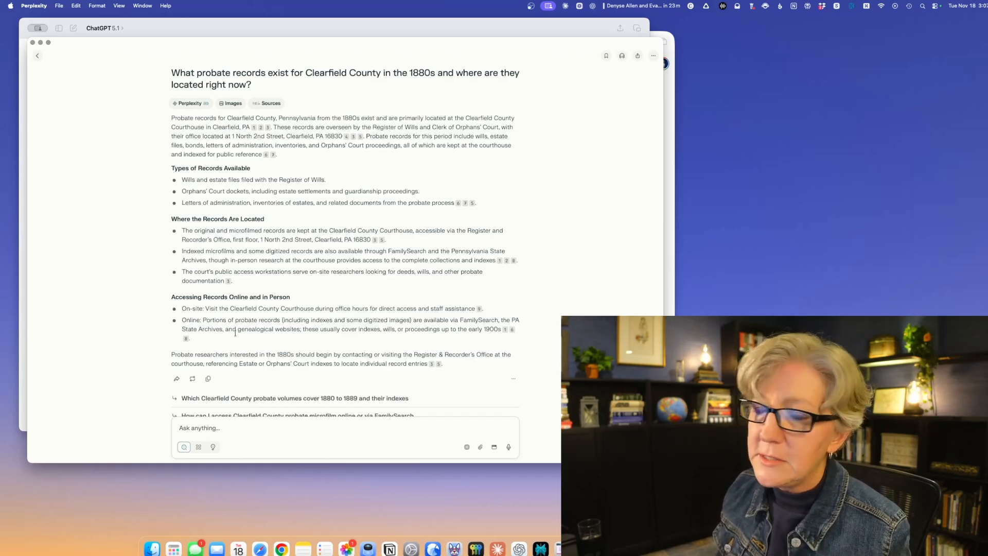
{"action": "mouse_move", "coordinate": [461, 369]}
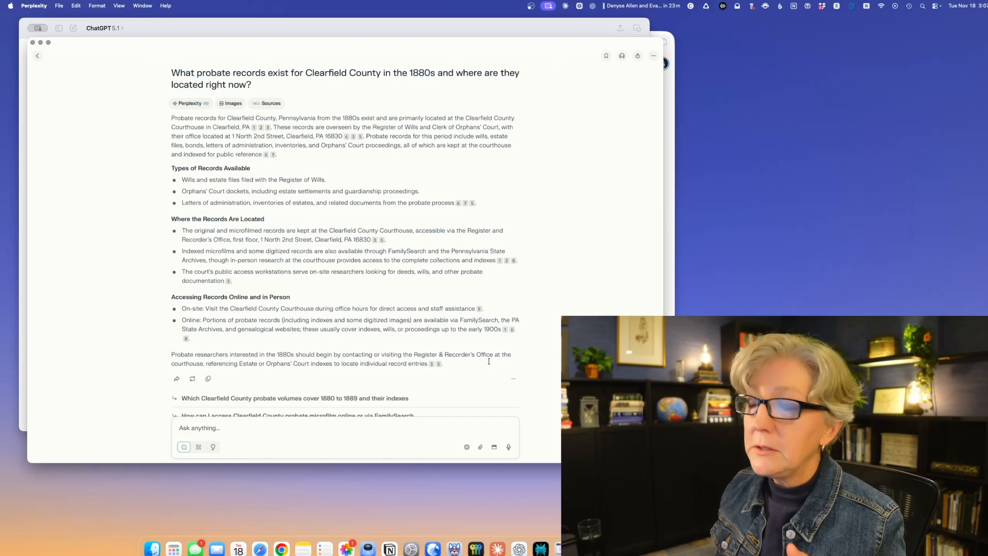
{"action": "mouse_move", "coordinate": [408, 257]}
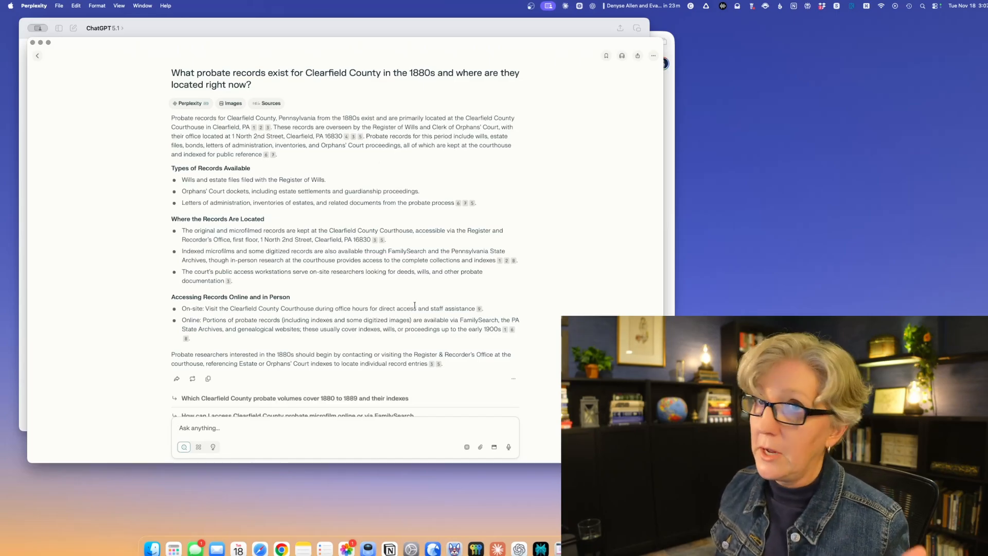
{"action": "mouse_move", "coordinate": [427, 293]}
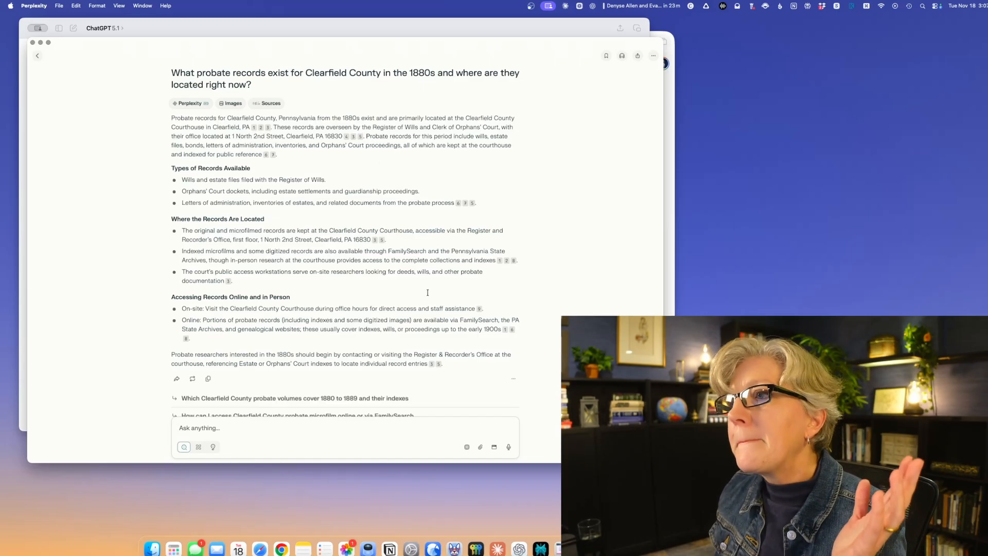
{"action": "mouse_move", "coordinate": [432, 290]}
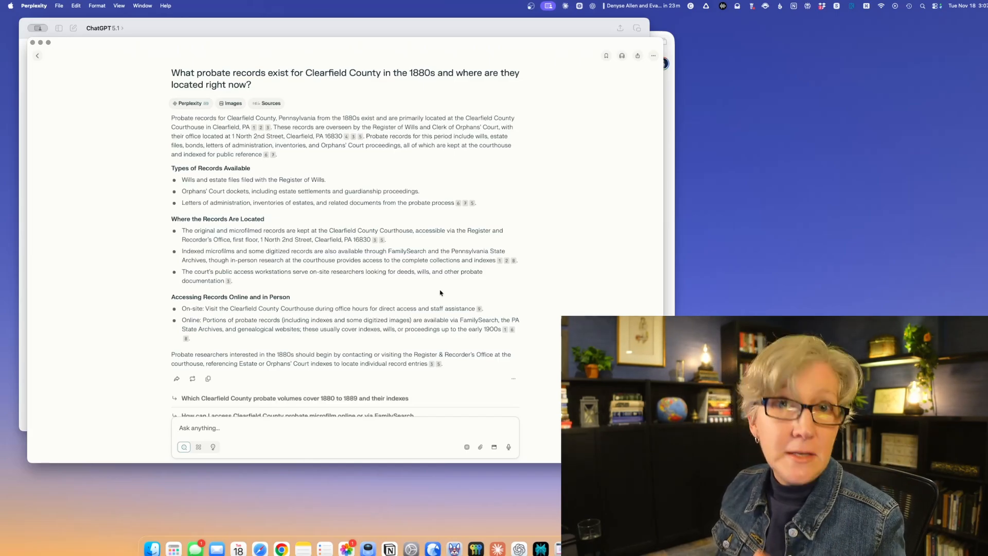
{"action": "mouse_move", "coordinate": [445, 292]}
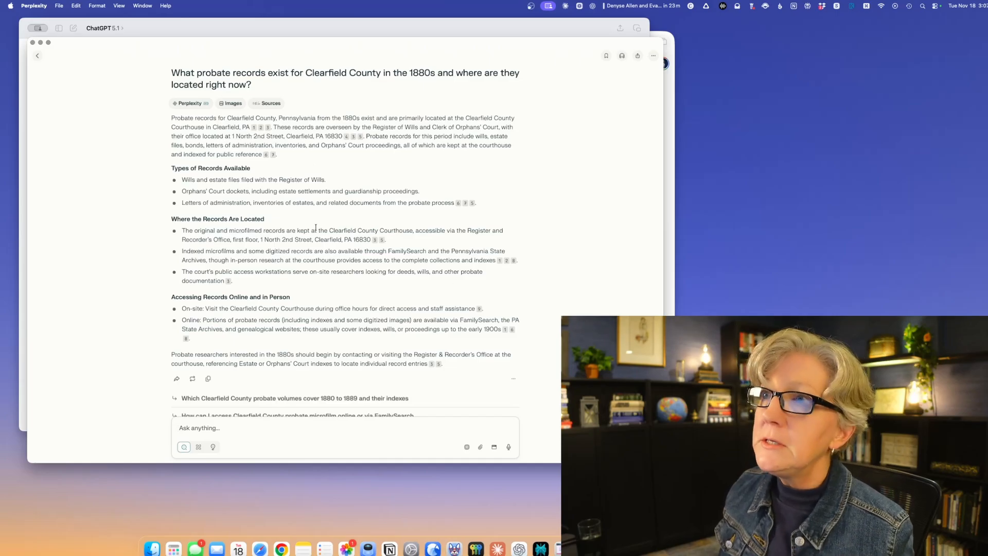
Check the sources cited for ChatGPT's answer, then dismiss the sources list.
{"action": "left_click", "coordinate": [268, 103]}
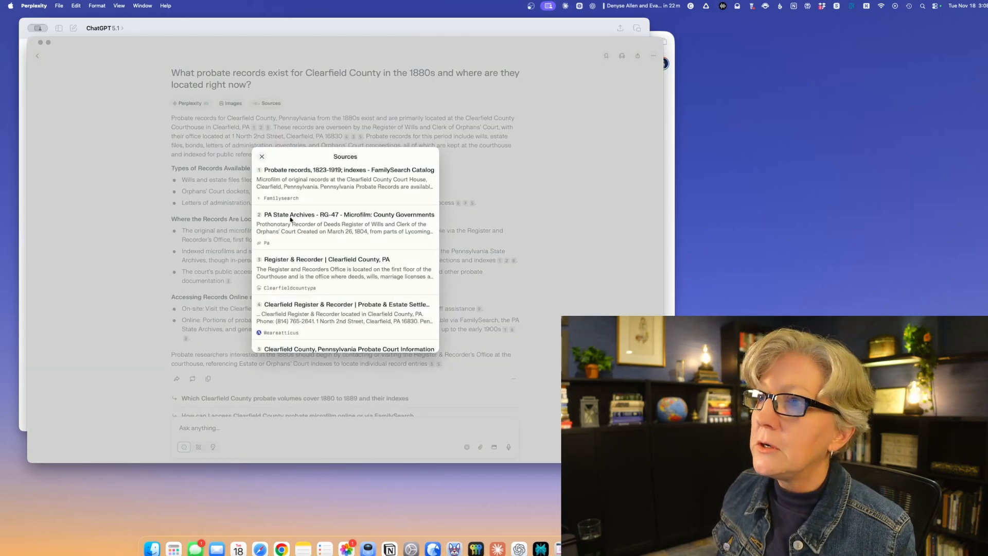
{"action": "mouse_move", "coordinate": [334, 339]}
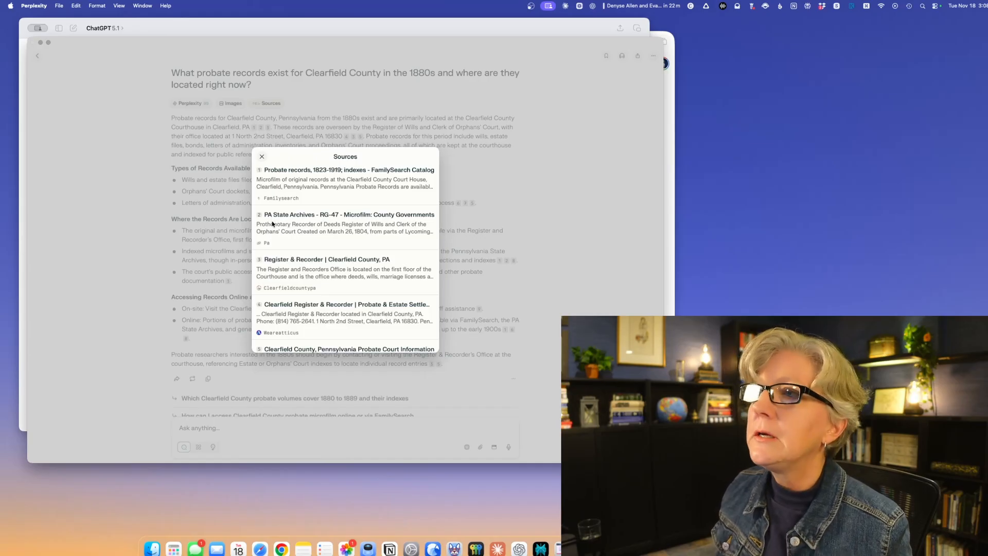
{"action": "mouse_move", "coordinate": [420, 227]}
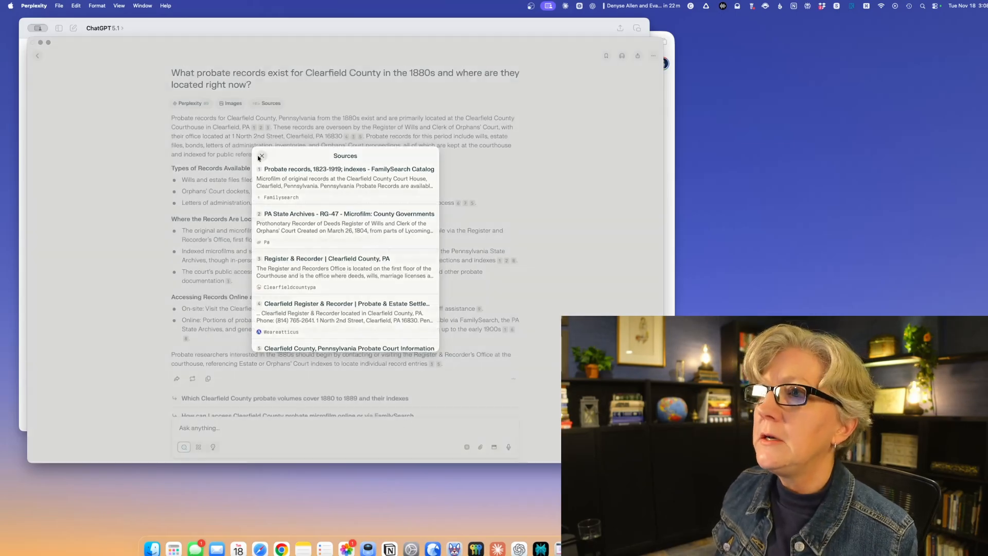
{"action": "left_click", "coordinate": [260, 155]}
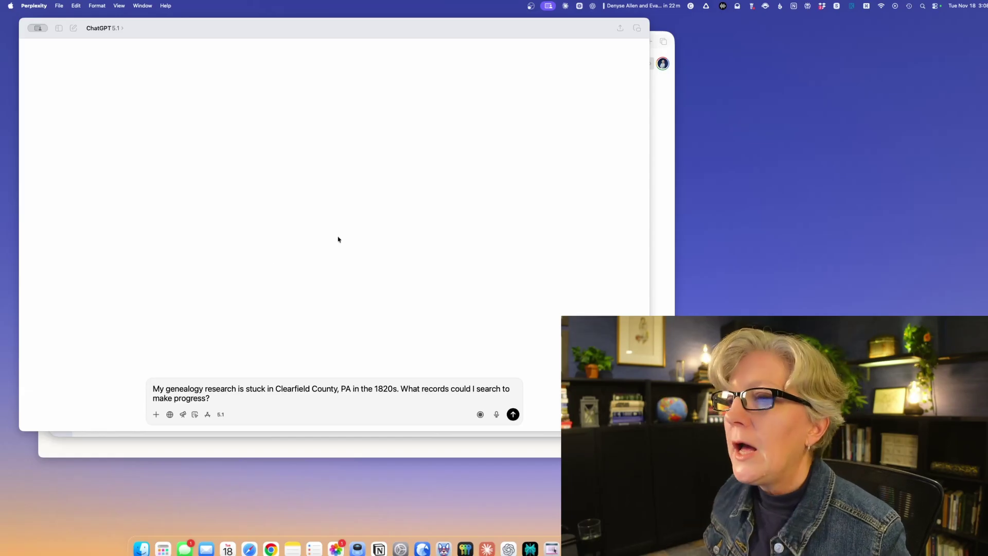
{"action": "mouse_move", "coordinate": [345, 406]}
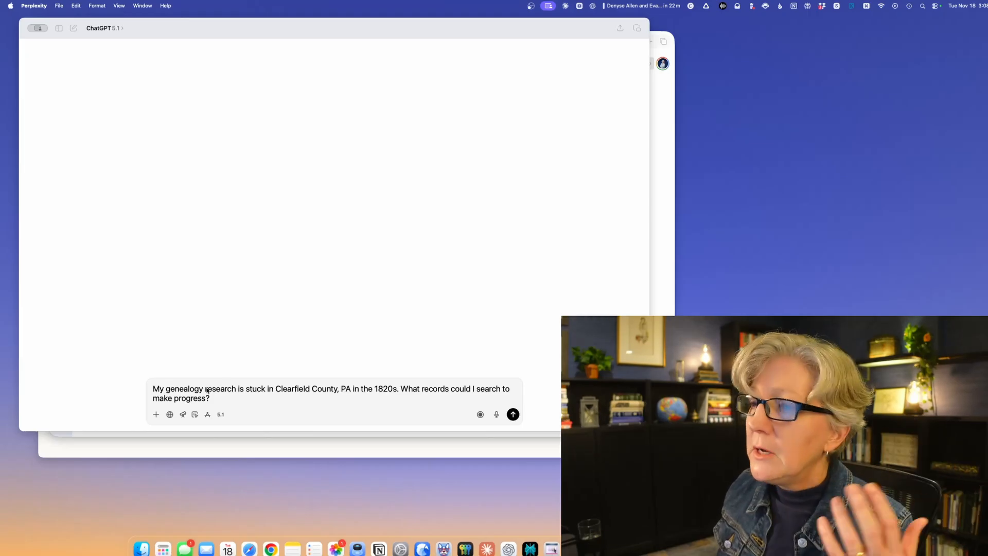
{"action": "mouse_move", "coordinate": [274, 401]}
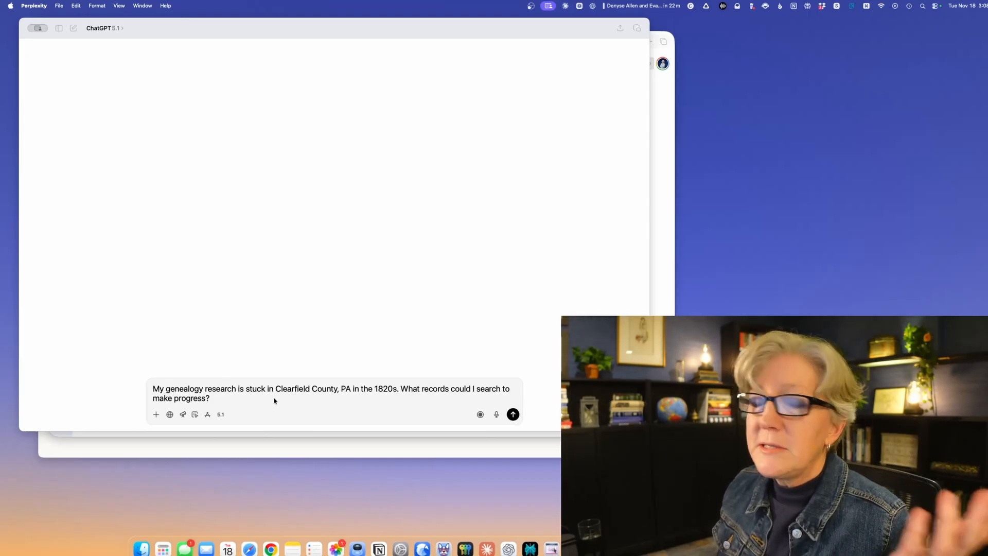
{"action": "mouse_move", "coordinate": [327, 404]}
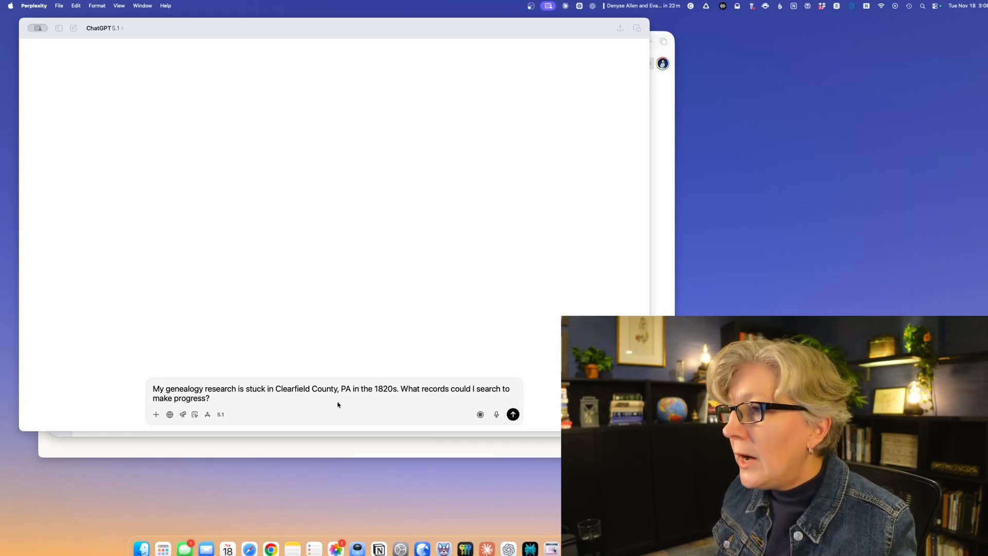
{"action": "mouse_move", "coordinate": [342, 410]}
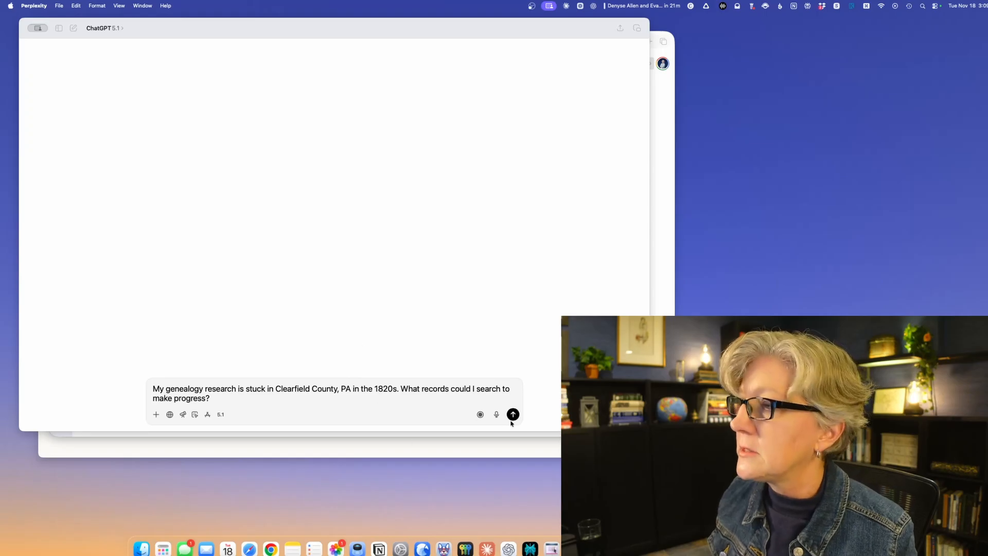
{"action": "left_click", "coordinate": [513, 414]}
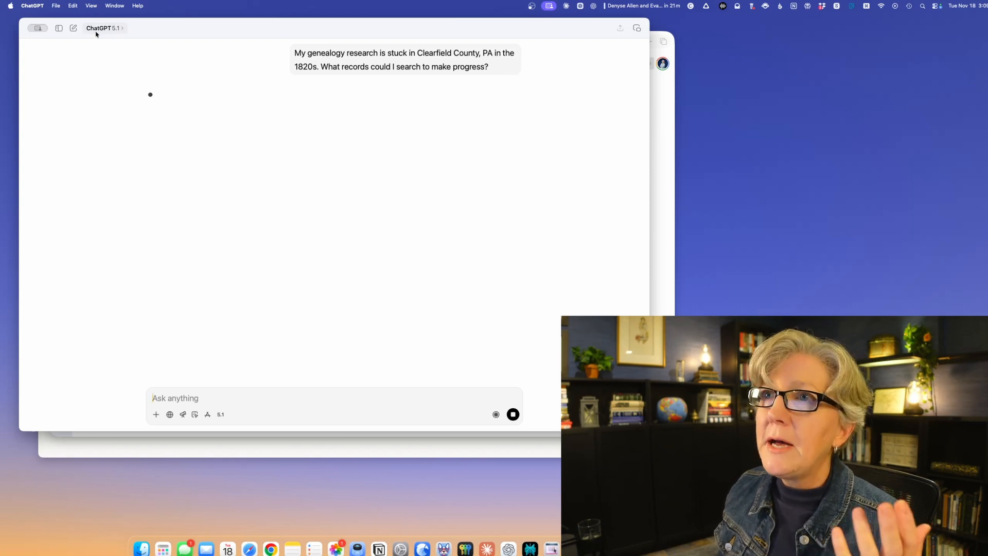
{"action": "mouse_move", "coordinate": [119, 45]}
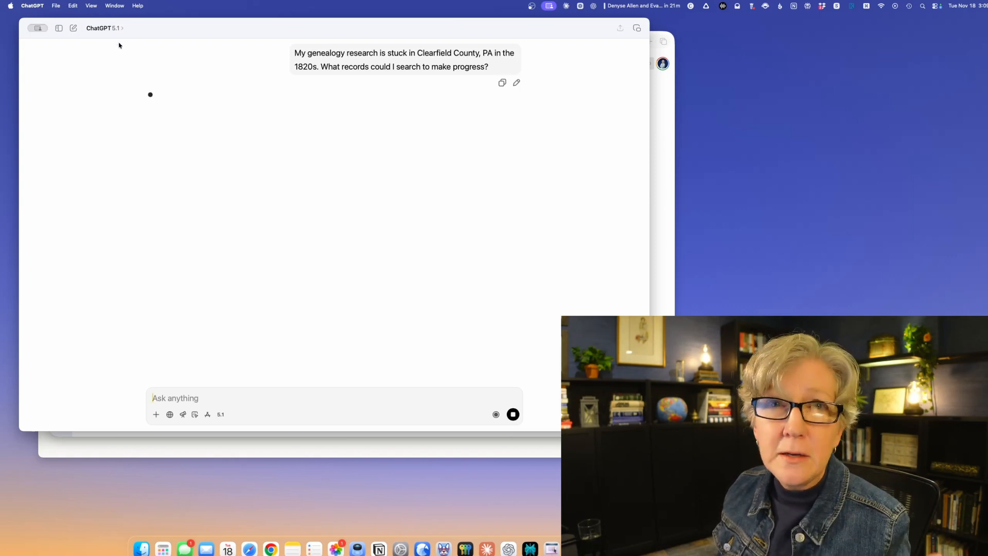
{"action": "mouse_move", "coordinate": [244, 216]}
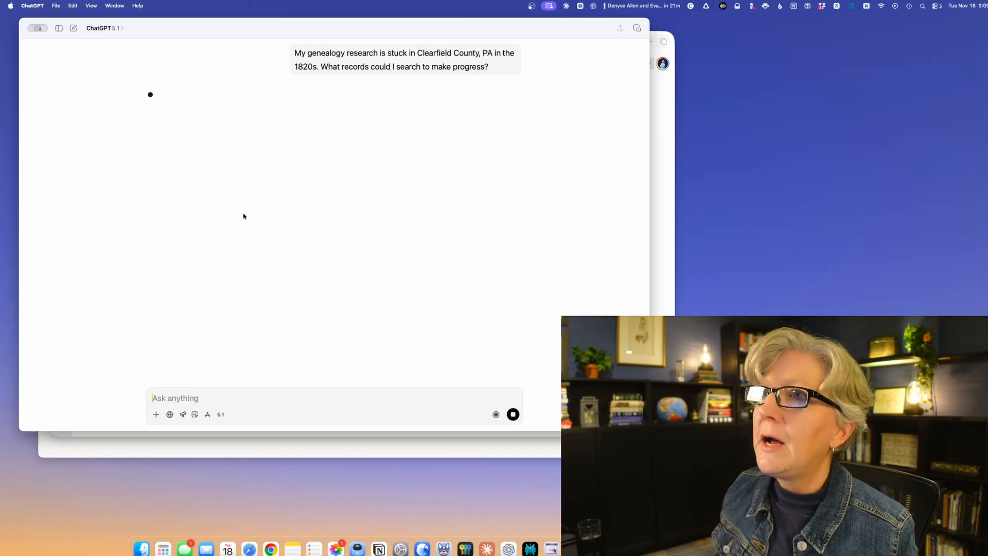
{"action": "mouse_move", "coordinate": [254, 217]}
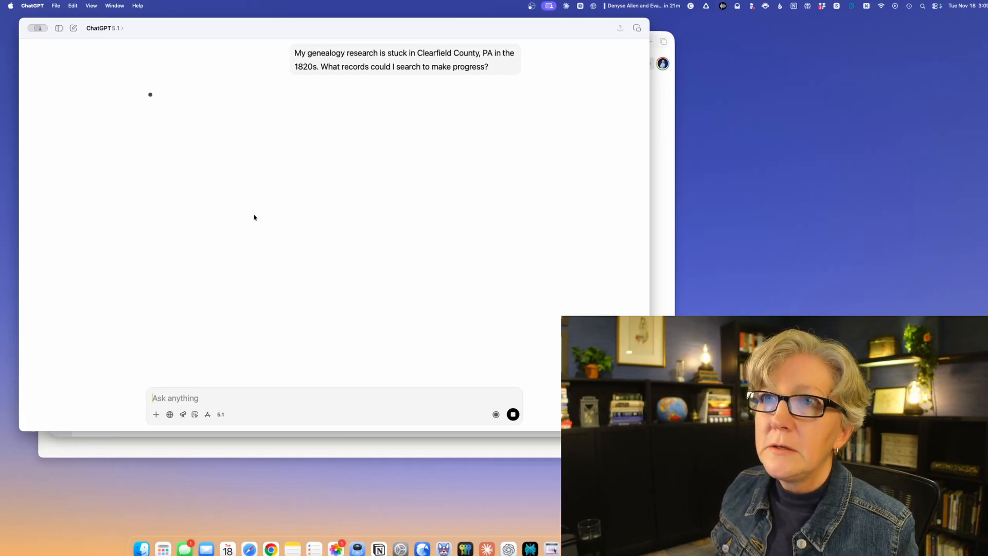
{"action": "mouse_move", "coordinate": [258, 217]}
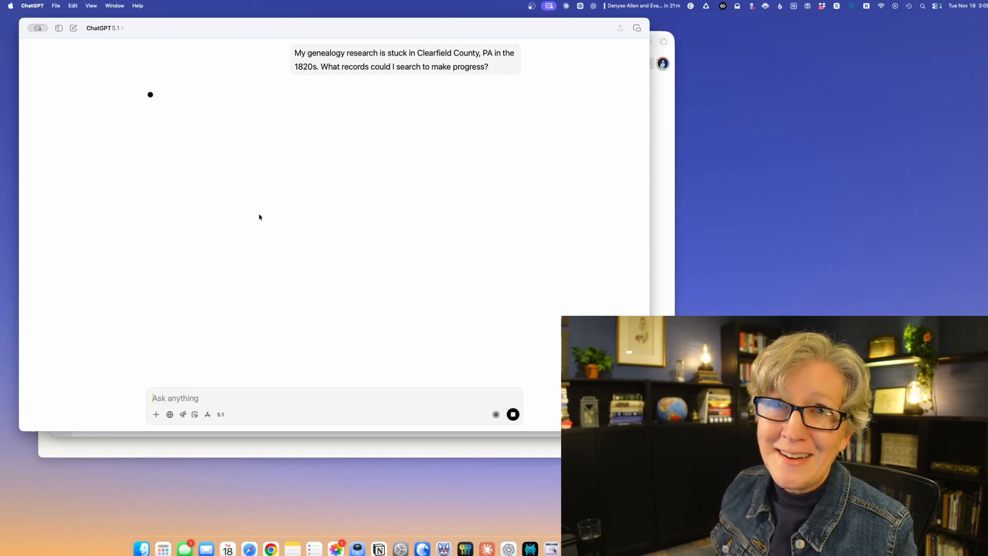
{"action": "mouse_move", "coordinate": [265, 218]}
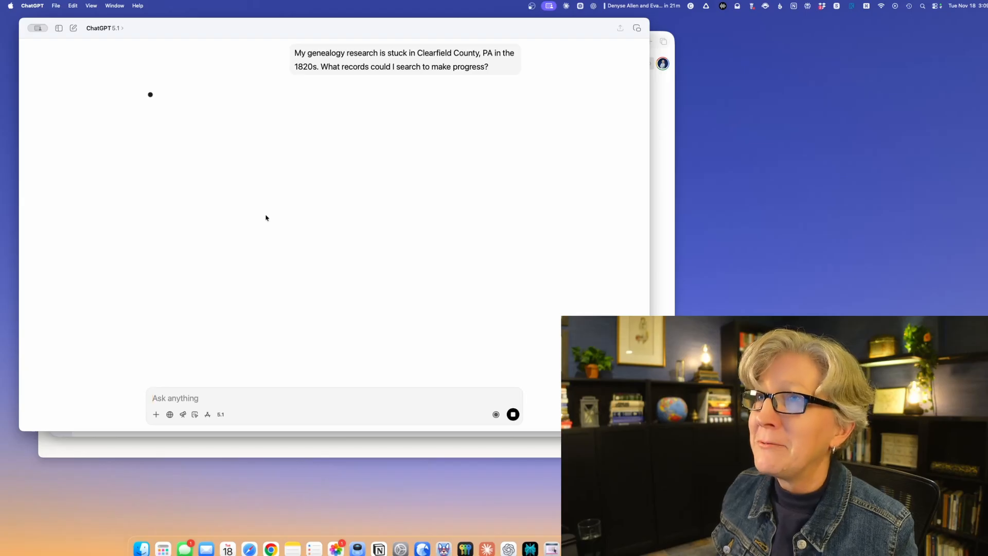
{"action": "left_click", "coordinate": [103, 28]}
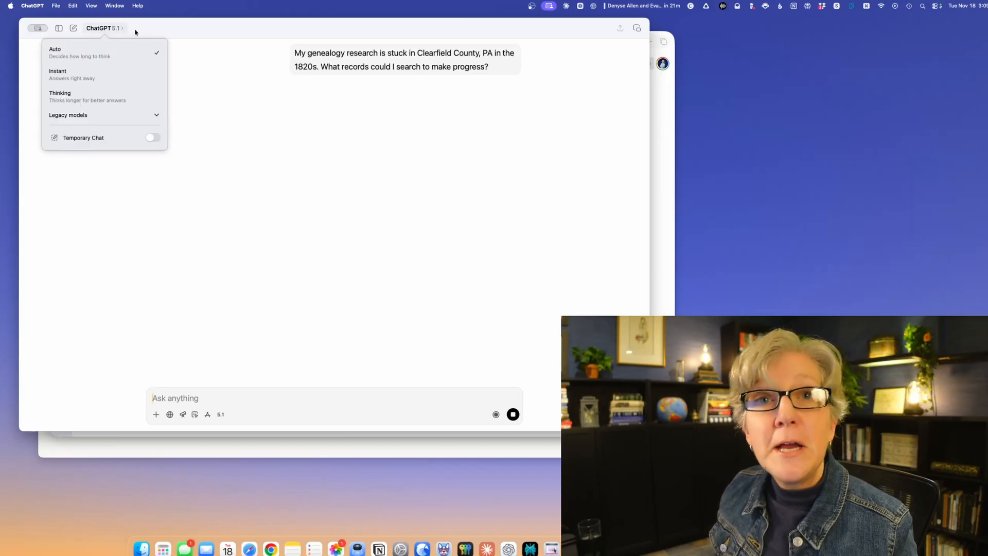
{"action": "mouse_move", "coordinate": [126, 56]}
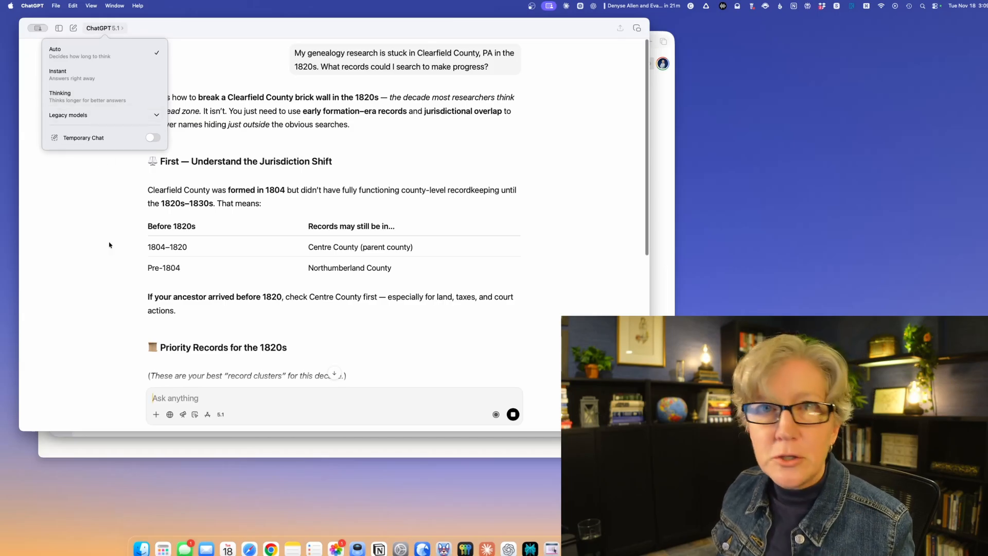
{"action": "mouse_move", "coordinate": [105, 204]}
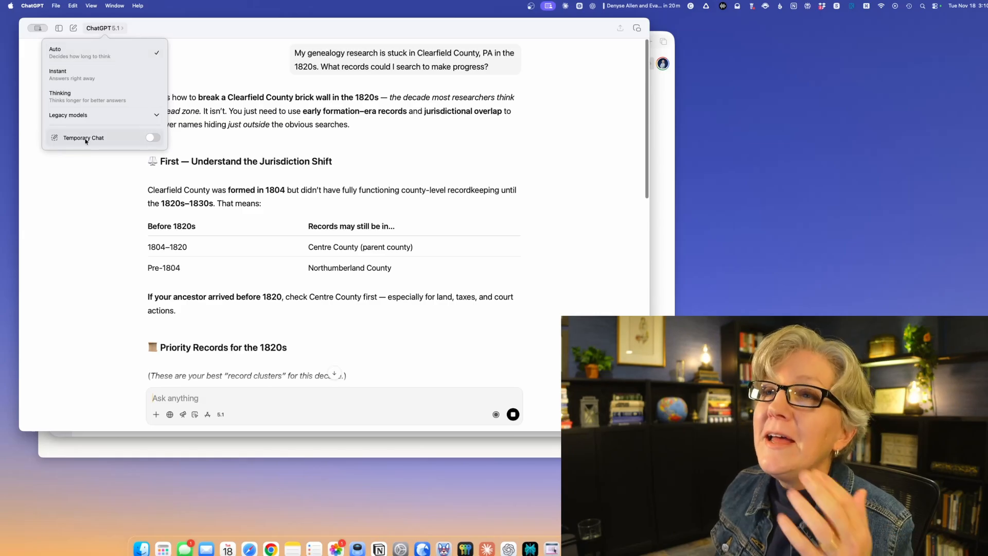
{"action": "mouse_move", "coordinate": [104, 225]}
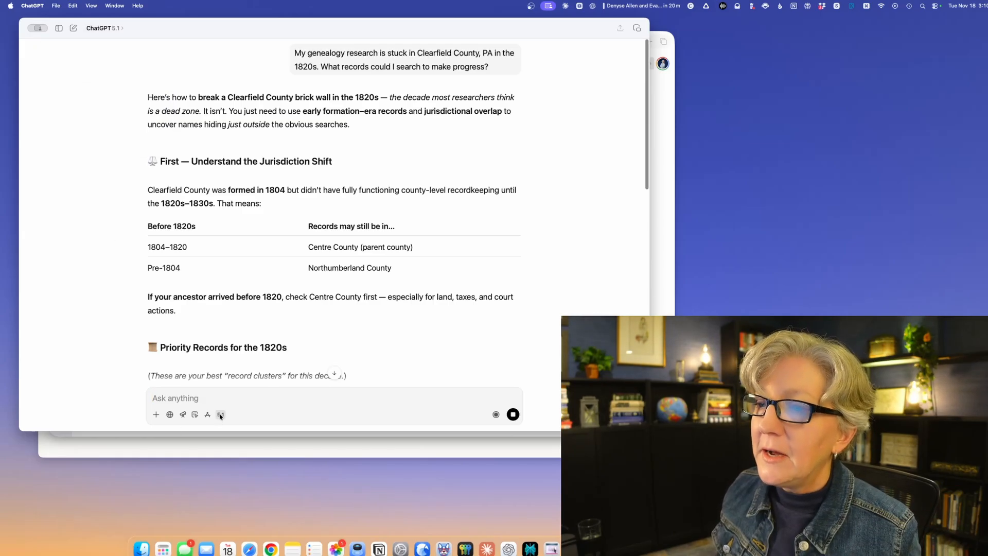
{"action": "left_click", "coordinate": [220, 415]}
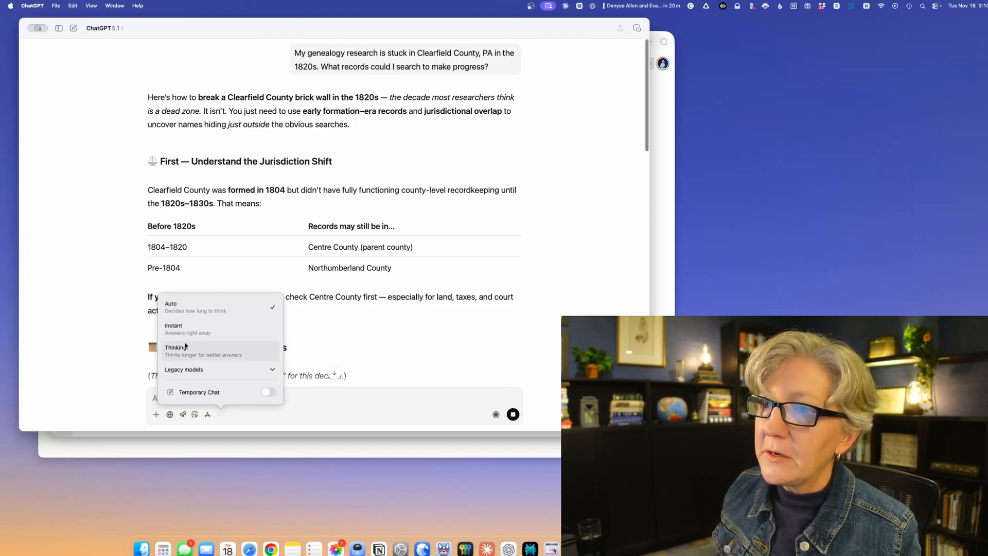
{"action": "left_click", "coordinate": [98, 88]}
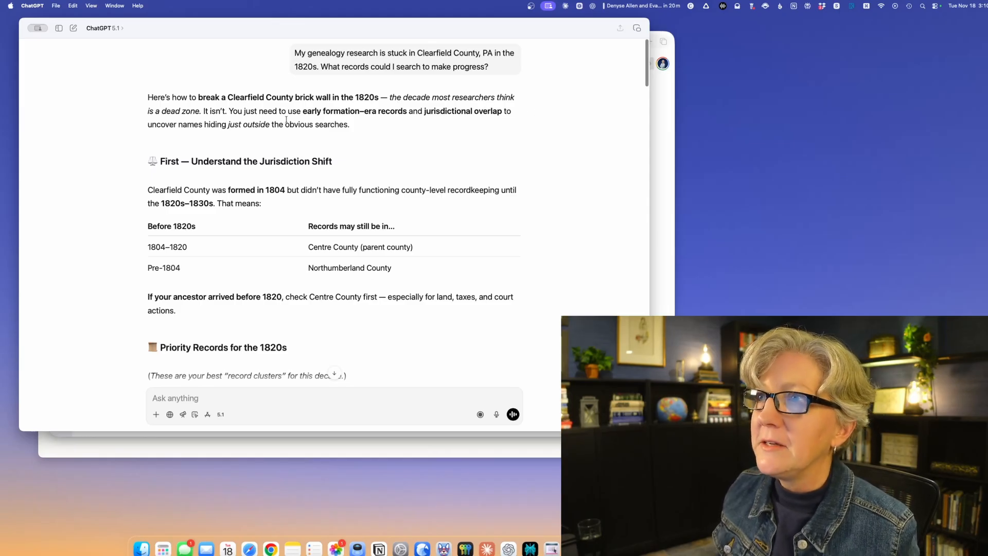
{"action": "mouse_move", "coordinate": [422, 153]}
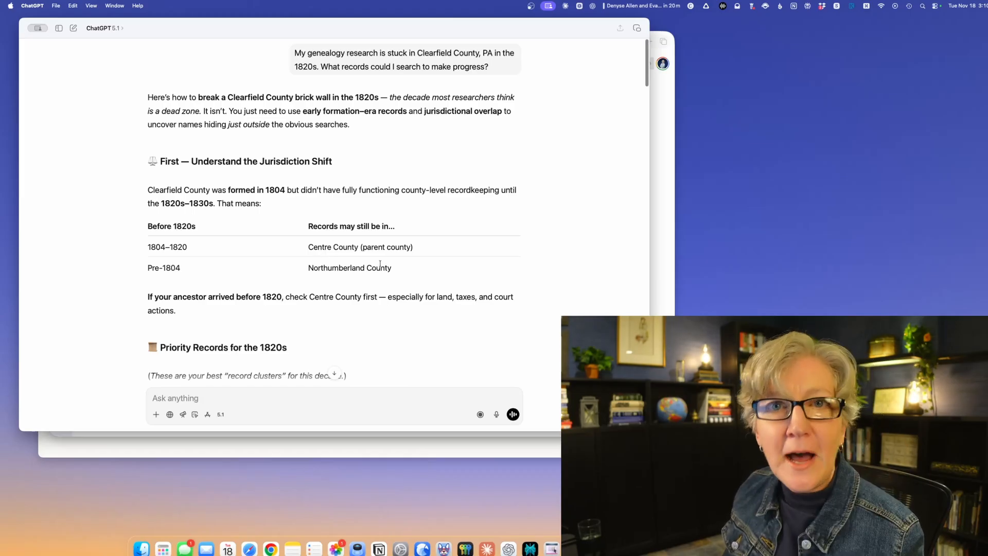
{"action": "scroll", "scroll_direction": "down", "scroll_amount": 3}
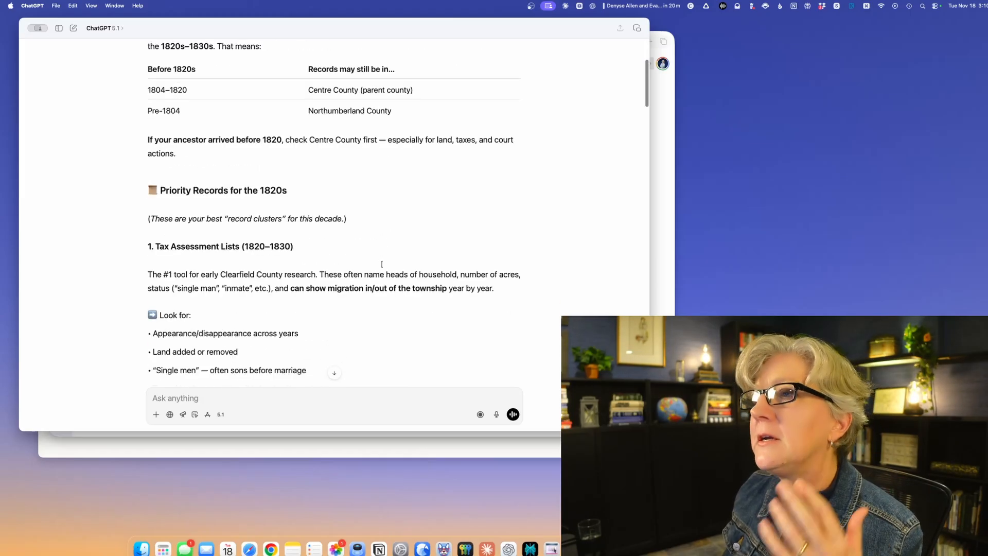
{"action": "scroll", "scroll_direction": "down", "scroll_amount": 3}
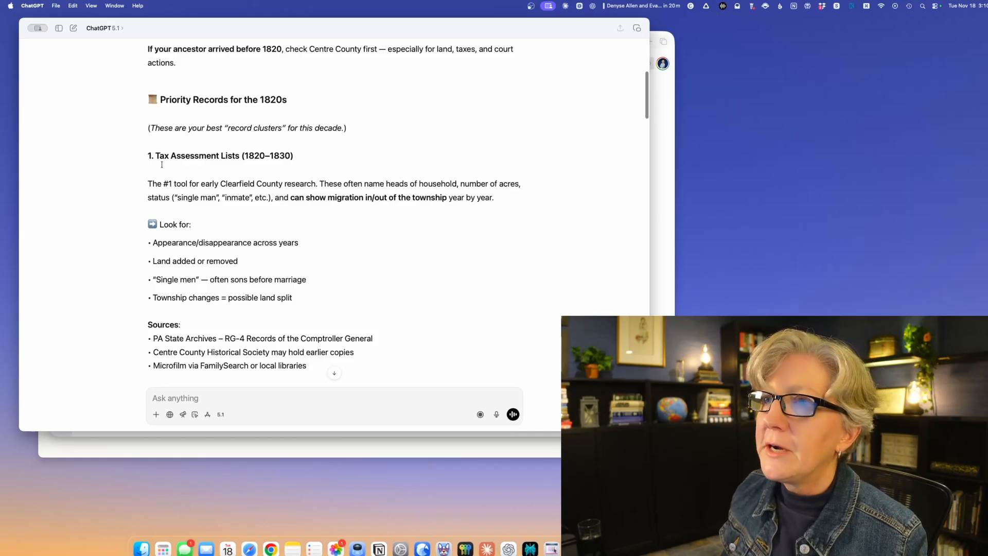
{"action": "scroll", "scroll_direction": "down", "scroll_amount": 3}
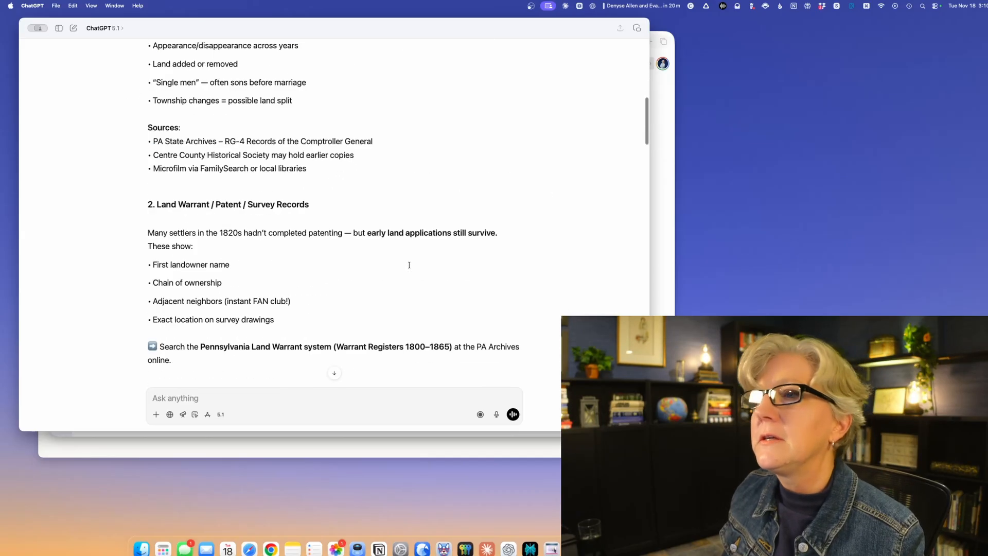
{"action": "scroll", "scroll_direction": "down", "scroll_amount": 3}
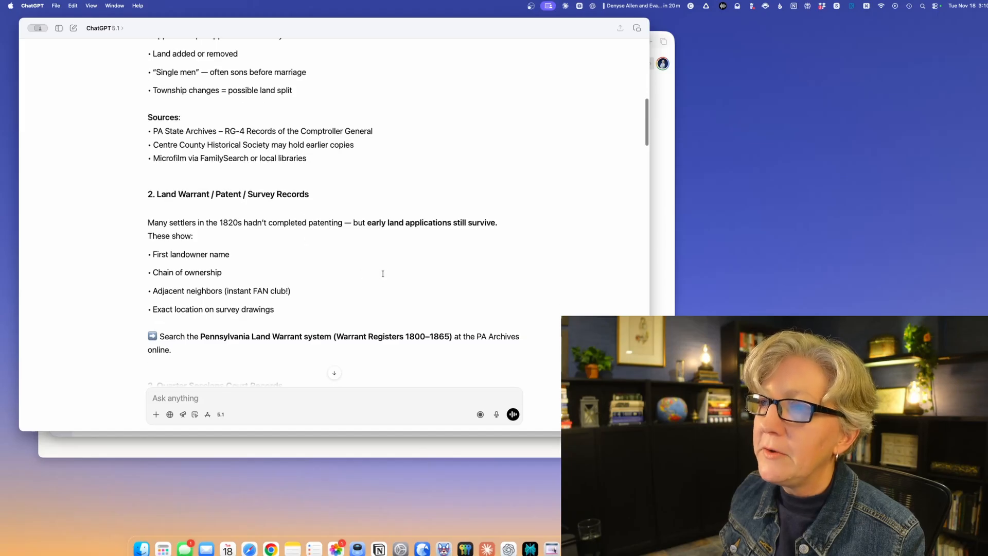
{"action": "scroll", "scroll_direction": "down", "scroll_amount": 3}
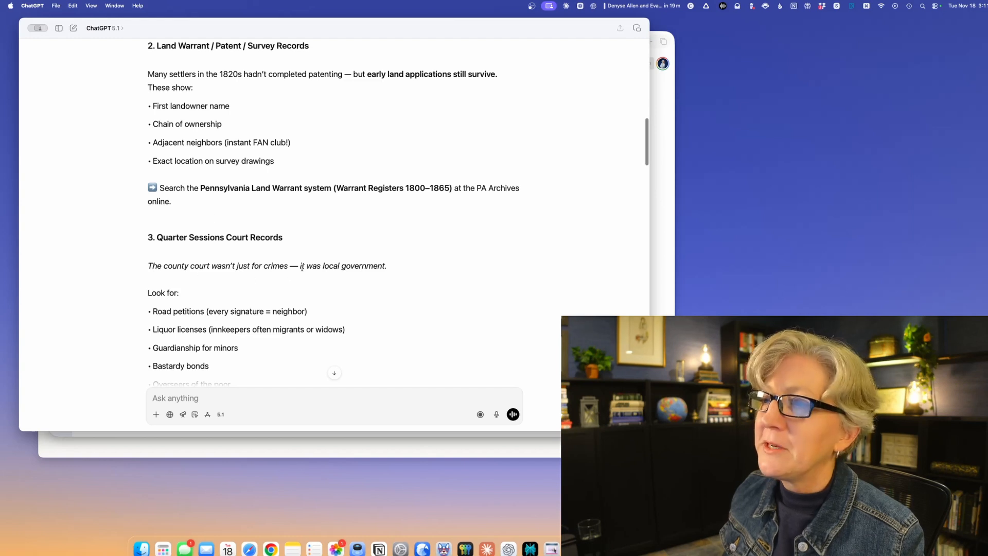
{"action": "scroll", "scroll_direction": "down", "scroll_amount": 3}
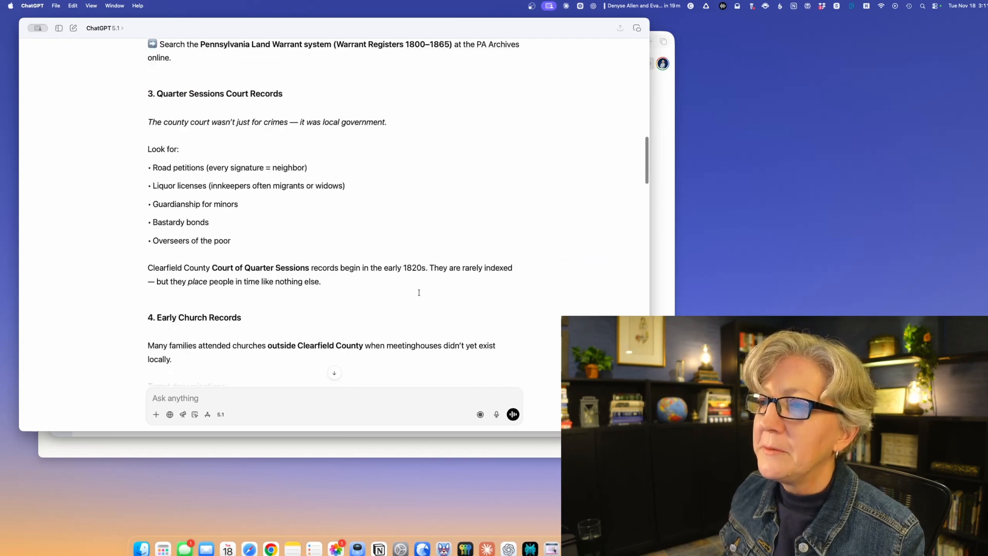
{"action": "scroll", "scroll_direction": "down", "scroll_amount": 3}
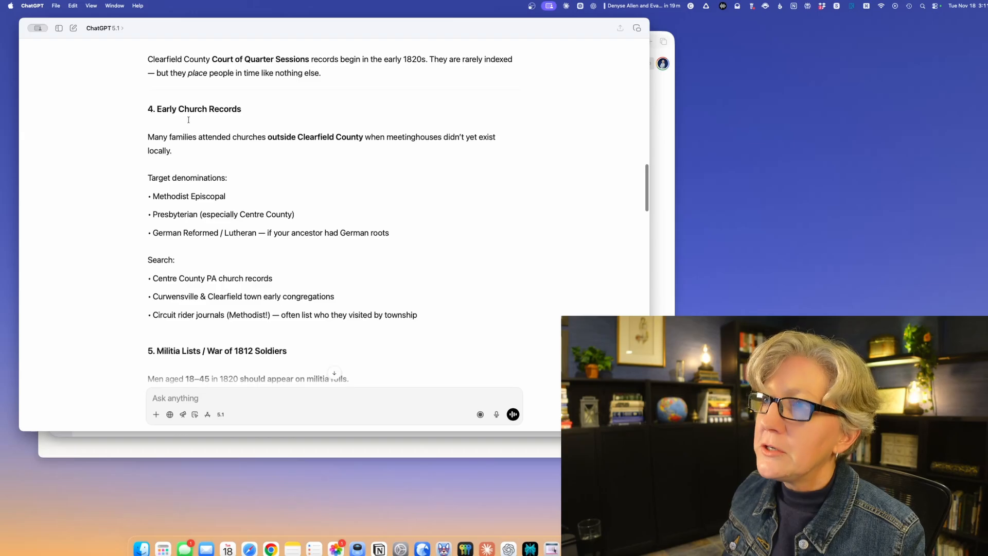
{"action": "scroll", "scroll_direction": "down", "scroll_amount": 3}
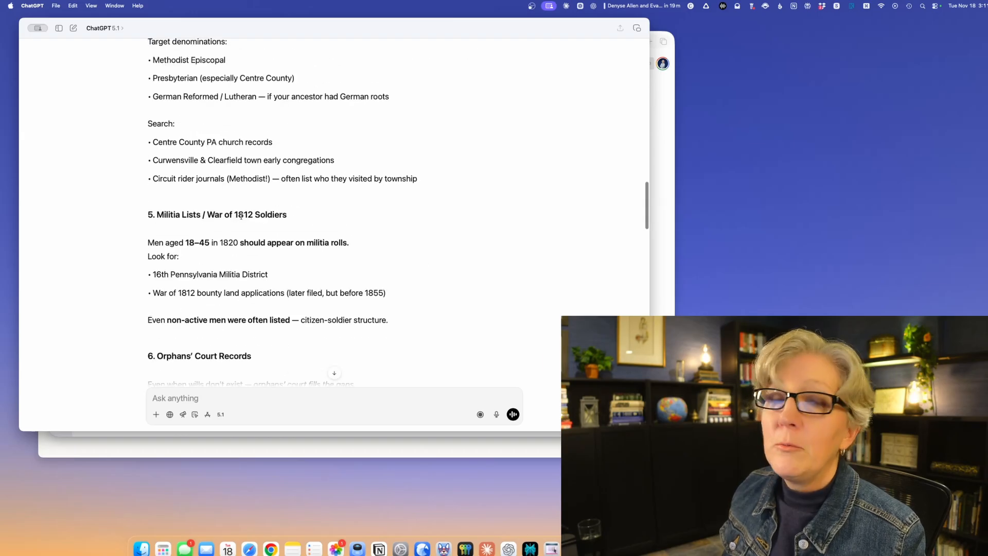
{"action": "scroll", "scroll_direction": "down", "scroll_amount": 3}
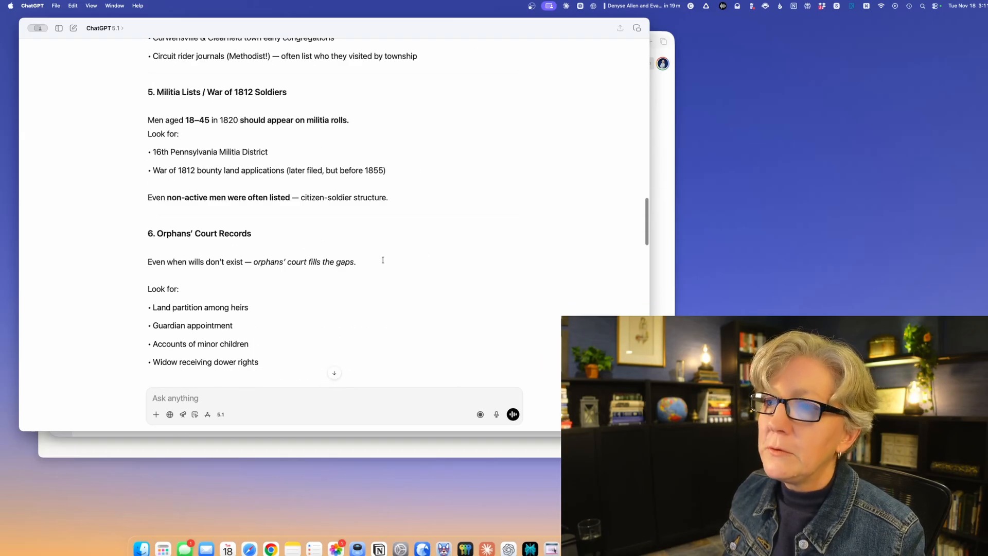
{"action": "scroll", "scroll_direction": "down", "scroll_amount": 3}
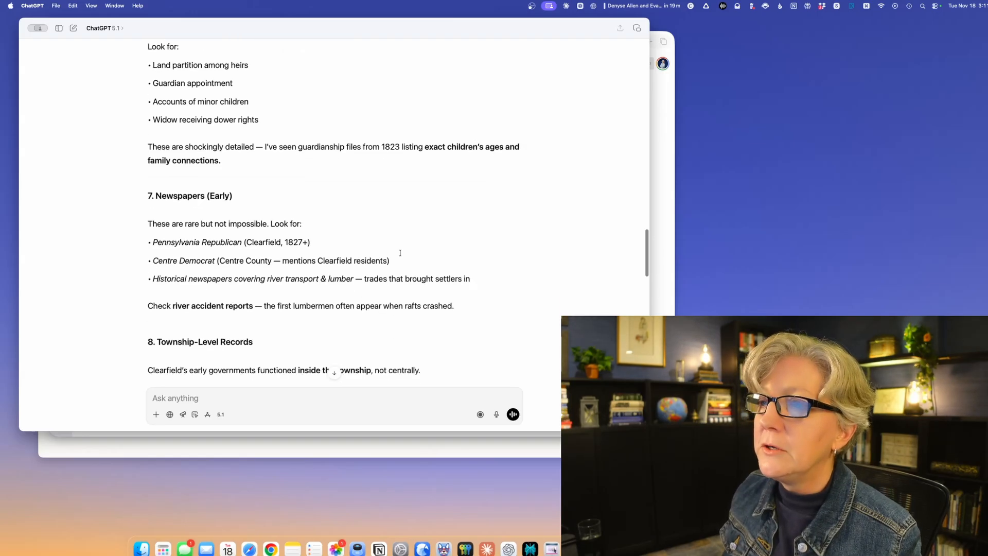
{"action": "scroll", "scroll_direction": "down", "scroll_amount": 3}
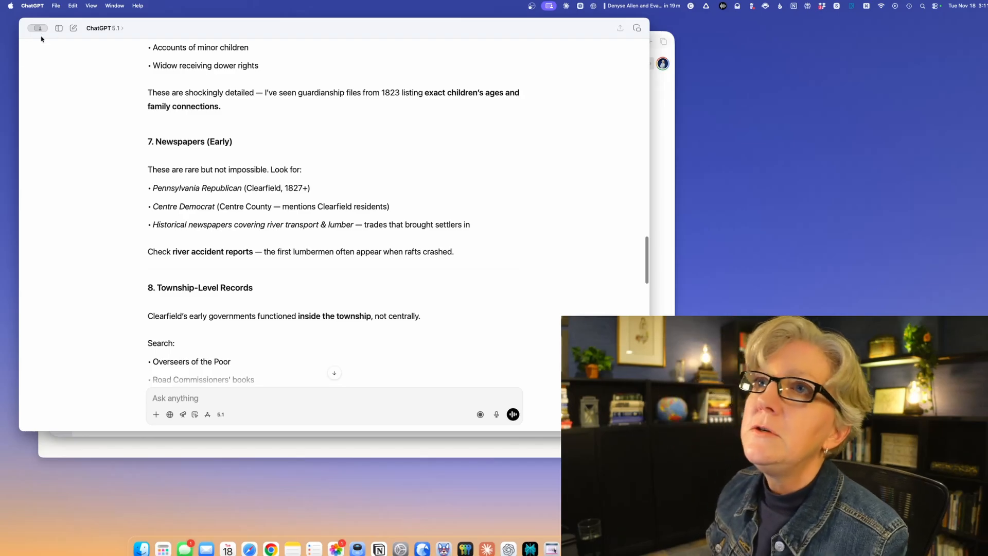
{"action": "mouse_move", "coordinate": [33, 23]}
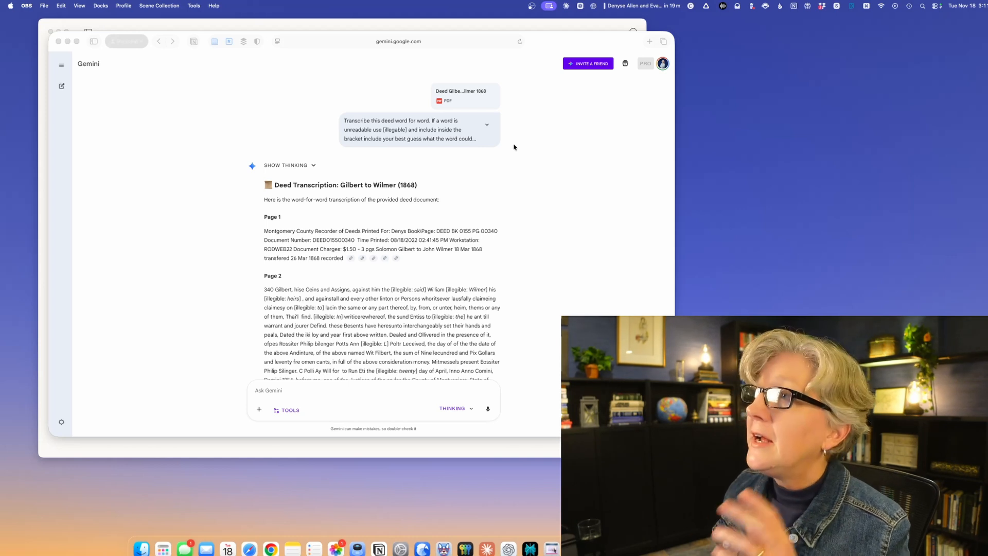
{"action": "mouse_move", "coordinate": [506, 182]}
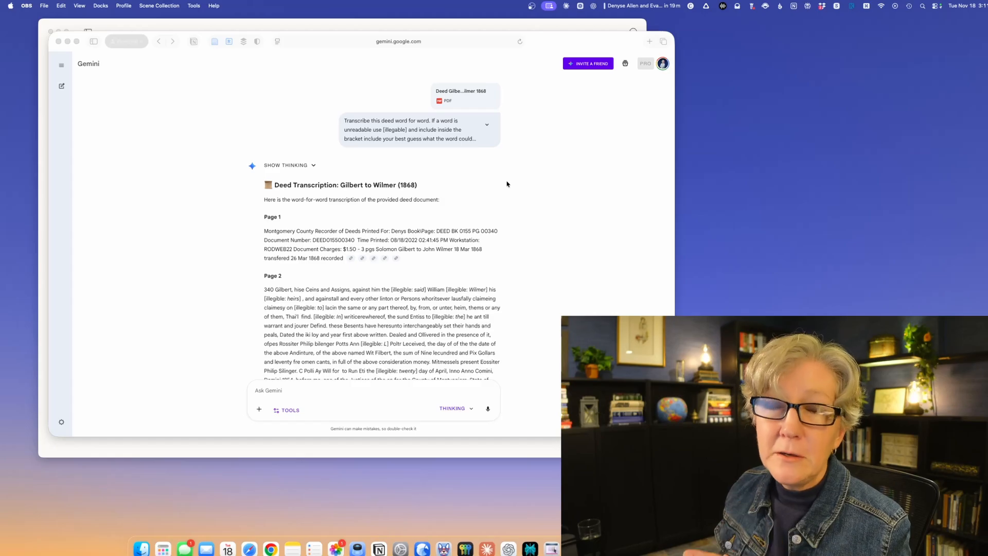
{"action": "mouse_move", "coordinate": [552, 206]}
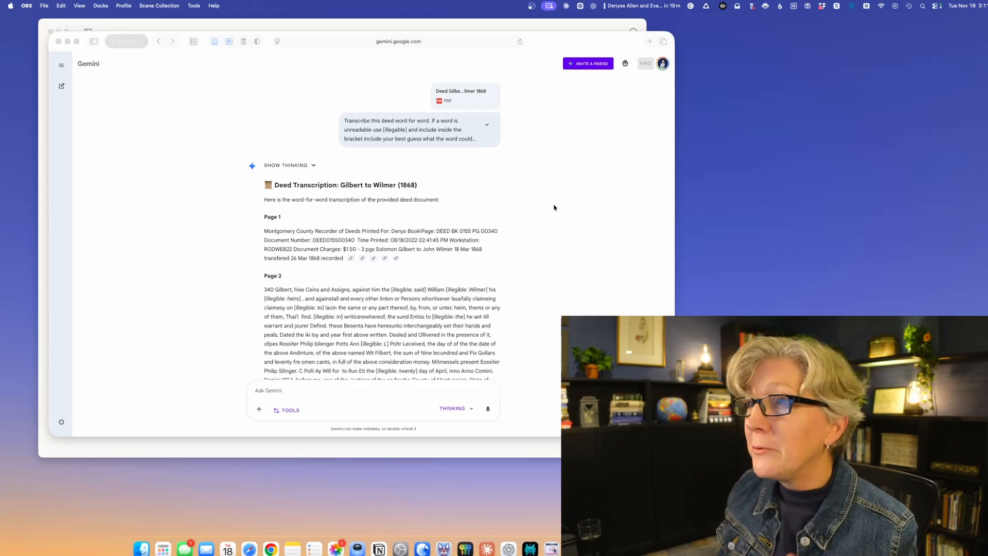
{"action": "mouse_move", "coordinate": [528, 206]}
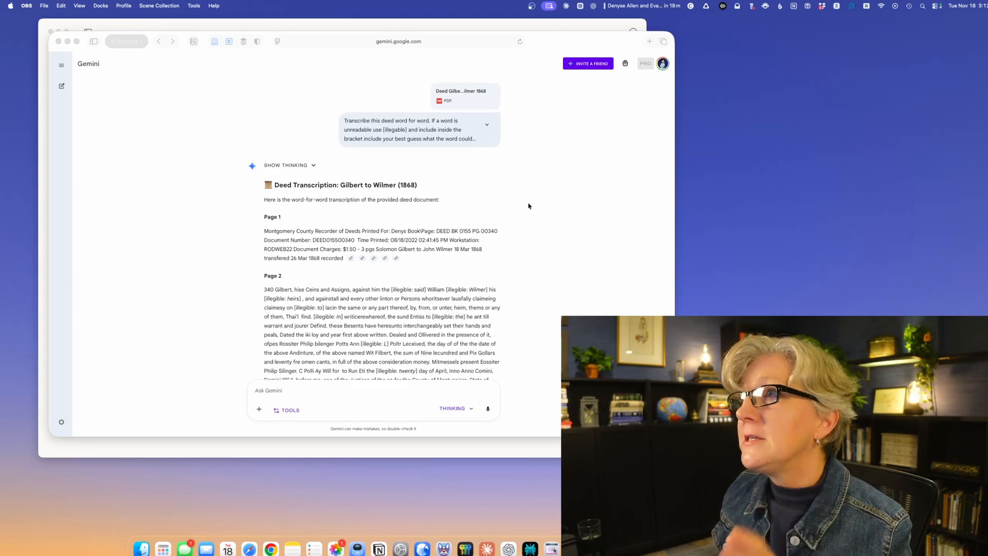
{"action": "mouse_move", "coordinate": [432, 421]}
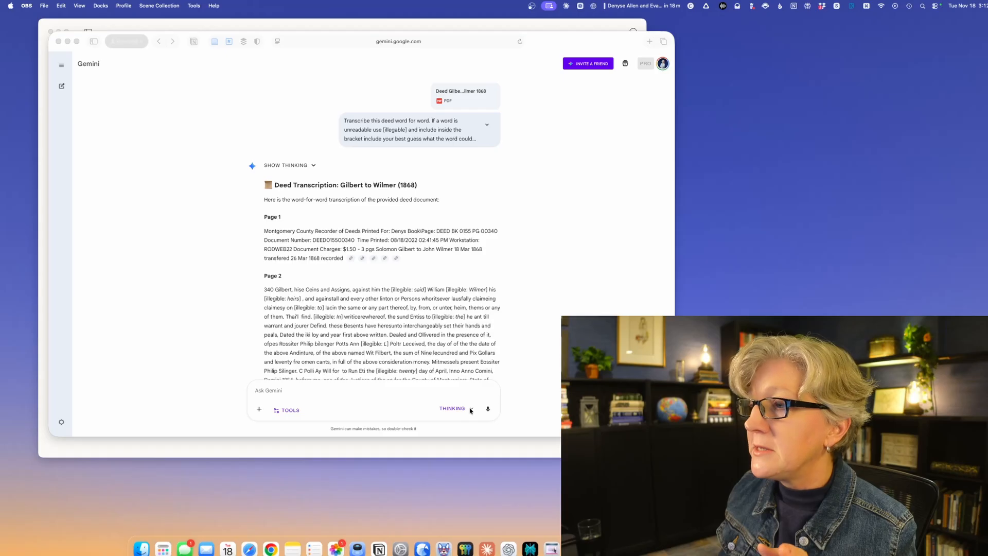
Show Gemini's Fast/Thinking model choices, confirming Thinking is selected.
{"action": "left_click", "coordinate": [452, 408]}
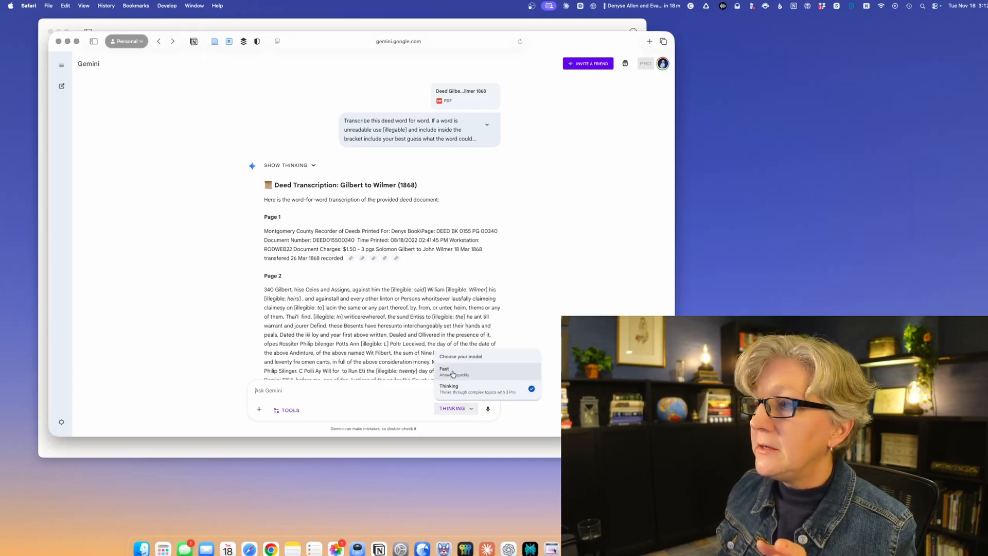
{"action": "mouse_move", "coordinate": [469, 377]}
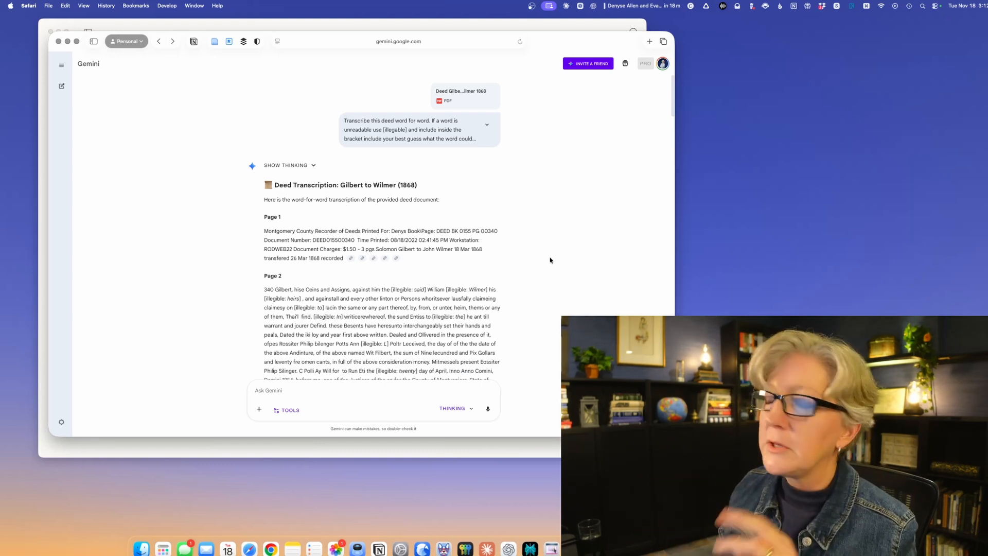
{"action": "mouse_move", "coordinate": [546, 263]}
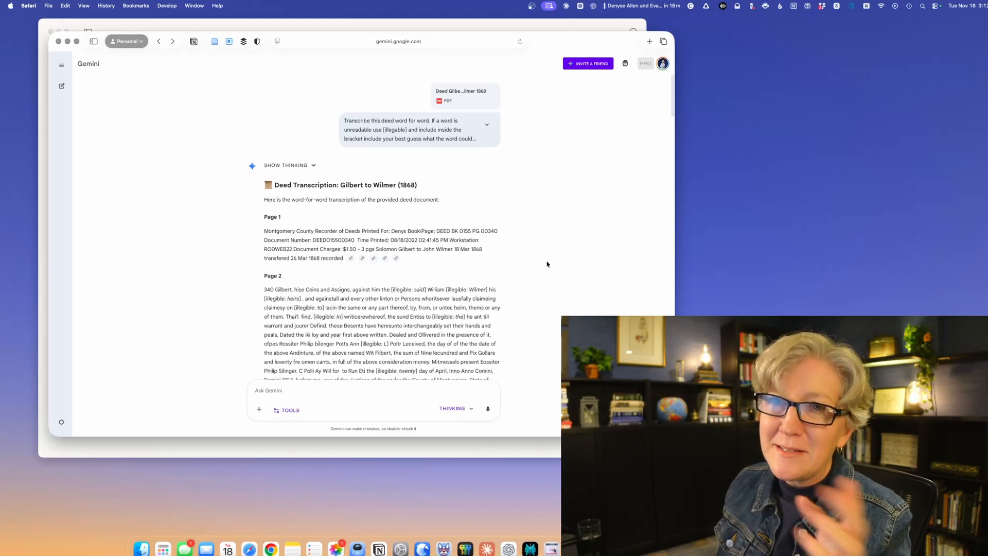
{"action": "mouse_move", "coordinate": [465, 99]}
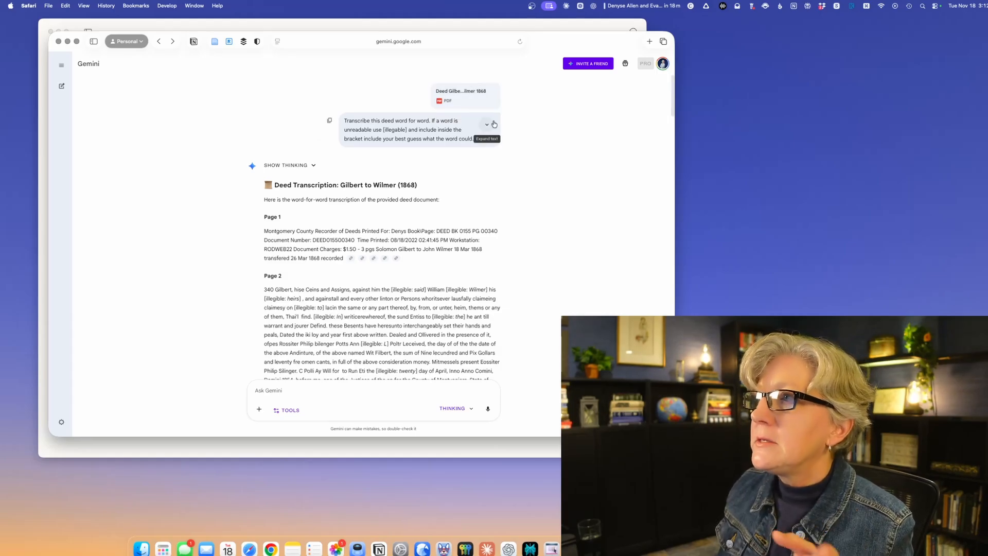
{"action": "left_click", "coordinate": [487, 123]}
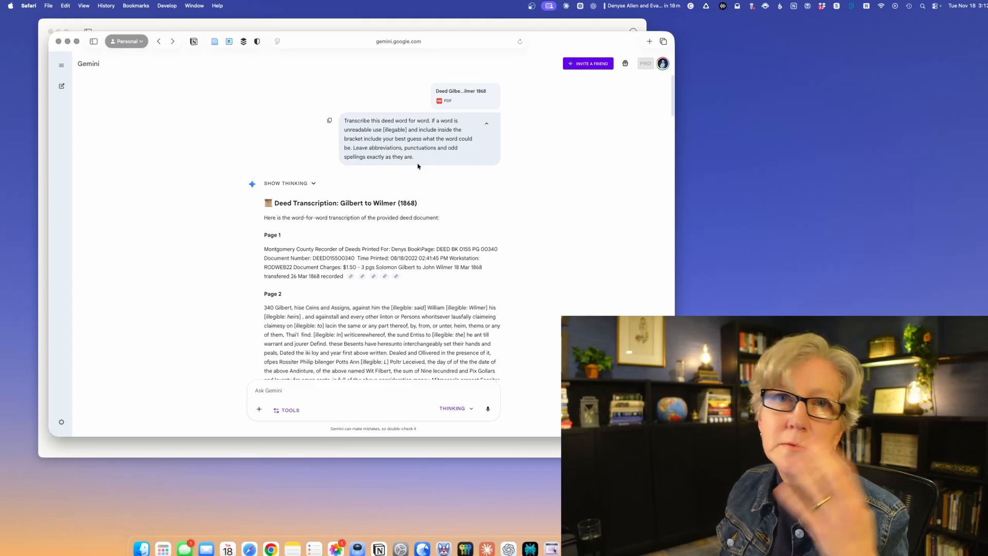
{"action": "mouse_move", "coordinate": [539, 200]}
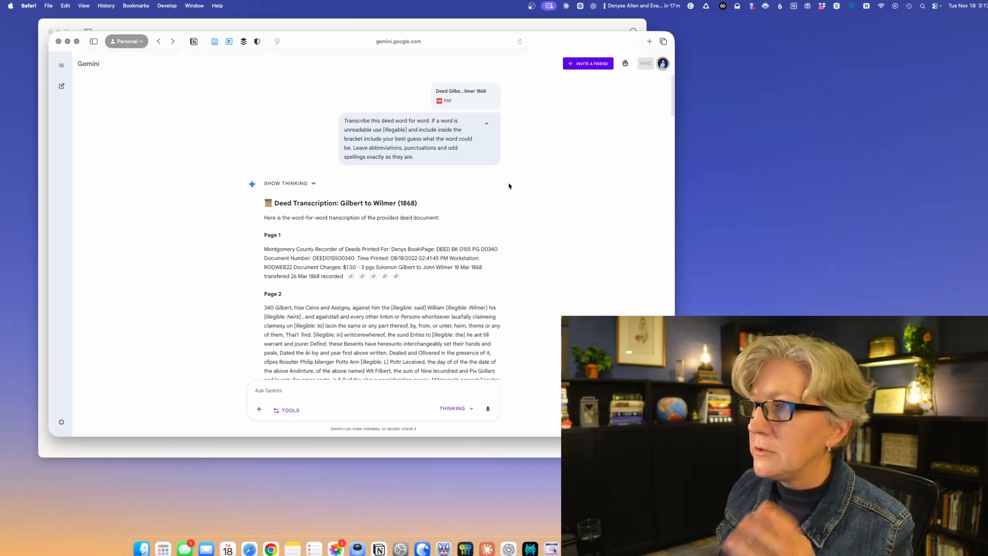
{"action": "mouse_move", "coordinate": [497, 92]}
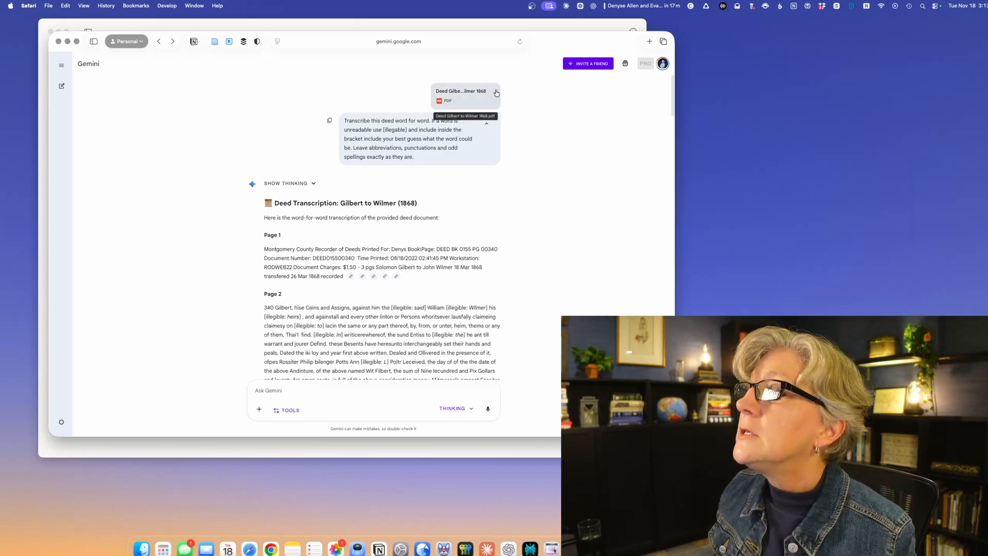
{"action": "mouse_move", "coordinate": [451, 82]}
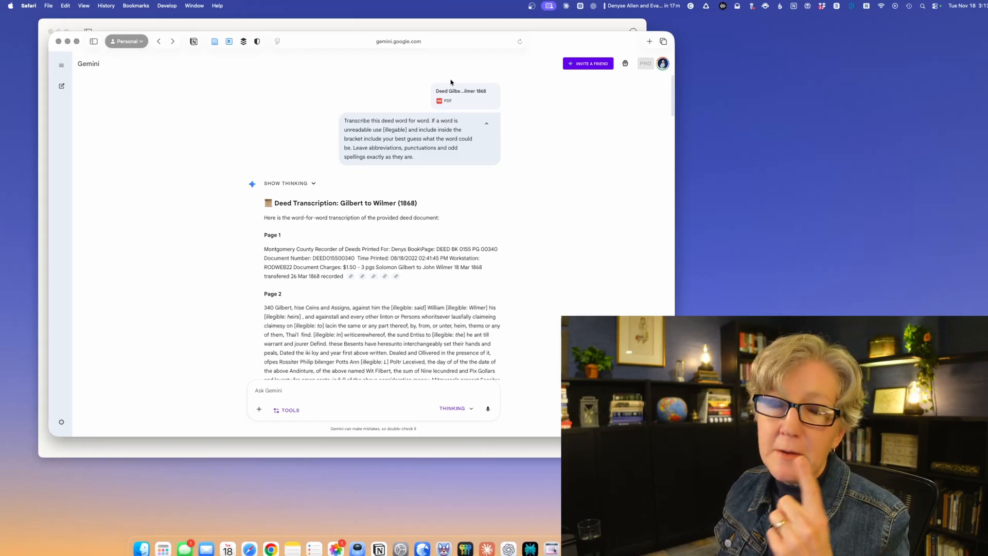
{"action": "mouse_move", "coordinate": [452, 86]}
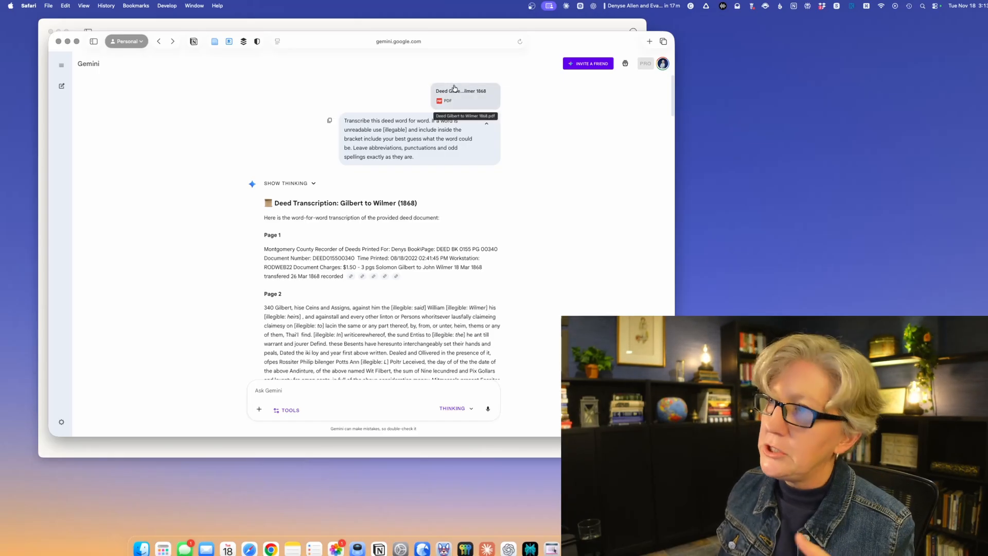
{"action": "mouse_move", "coordinate": [465, 99]}
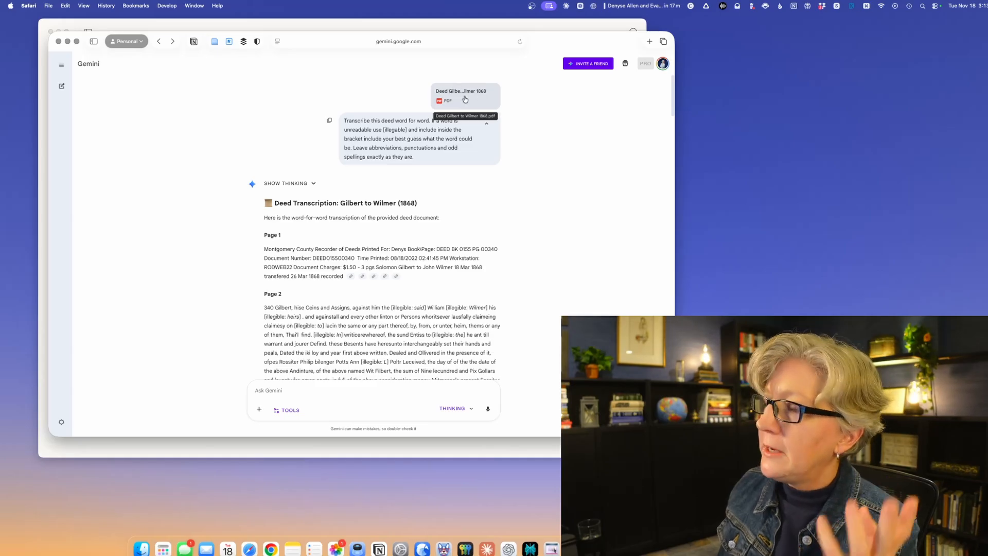
{"action": "mouse_move", "coordinate": [497, 283]}
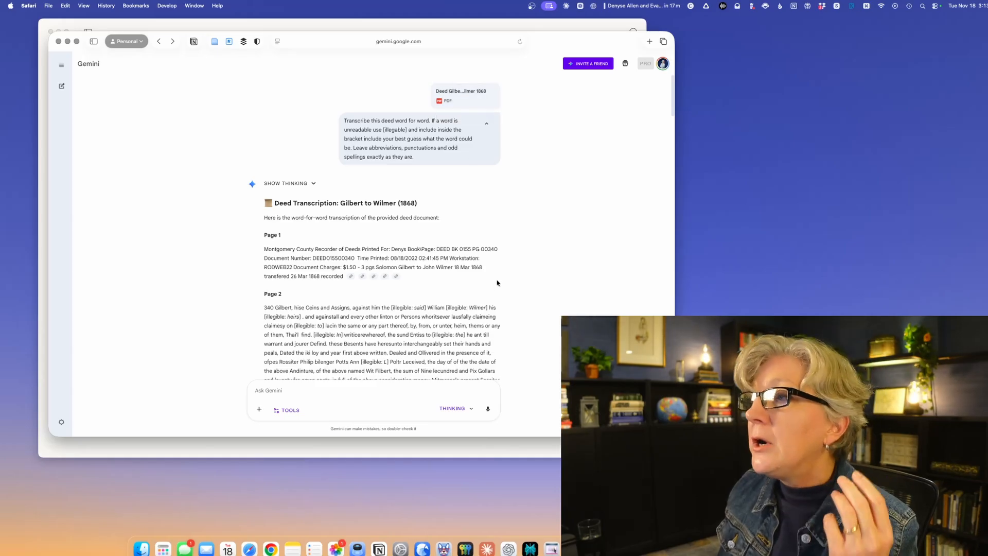
{"action": "scroll", "scroll_direction": "down", "scroll_amount": 3}
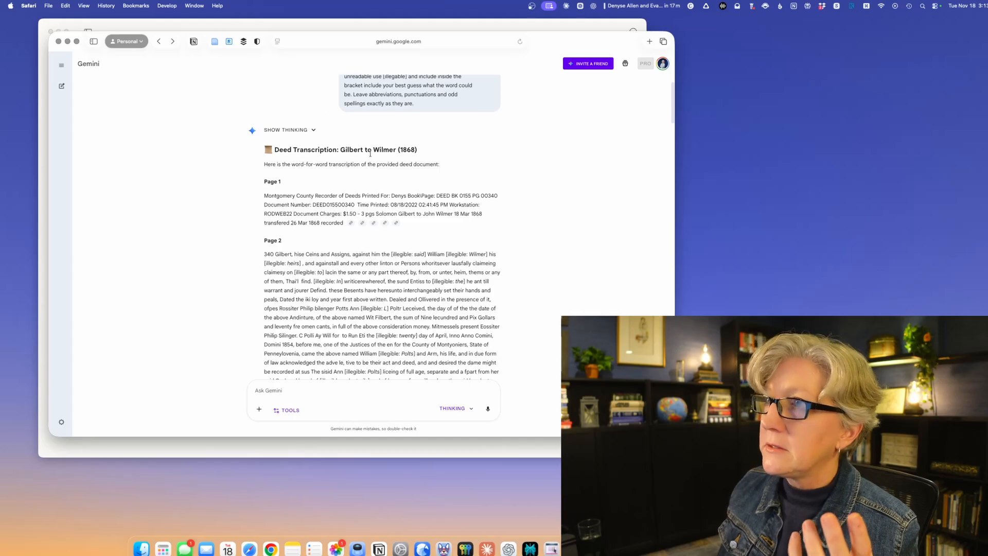
{"action": "mouse_move", "coordinate": [363, 244]}
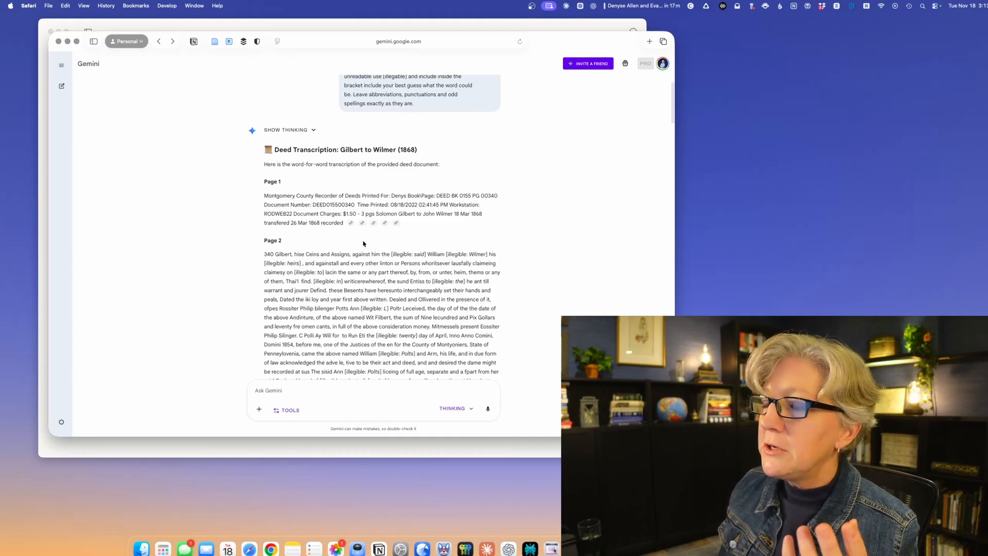
{"action": "mouse_move", "coordinate": [280, 265]}
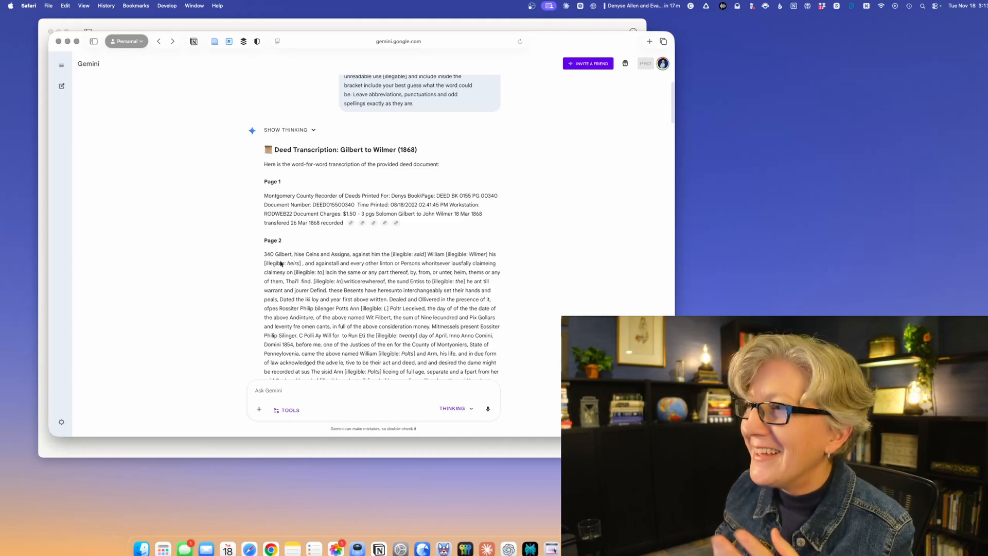
{"action": "mouse_move", "coordinate": [371, 247]}
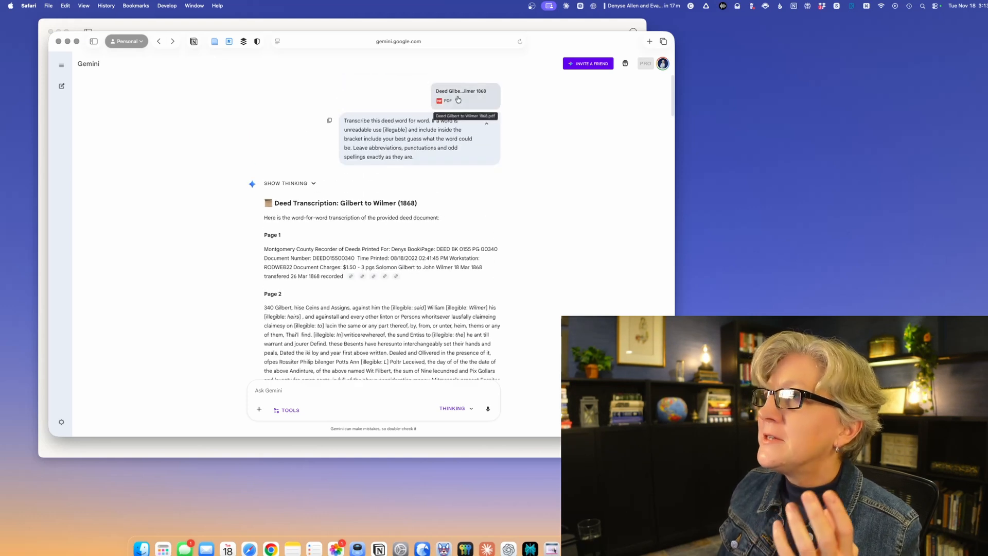
Open the attached Gilbert to Wilmer deed PDF and scroll to handwritten page 2.
{"action": "left_click", "coordinate": [466, 95]}
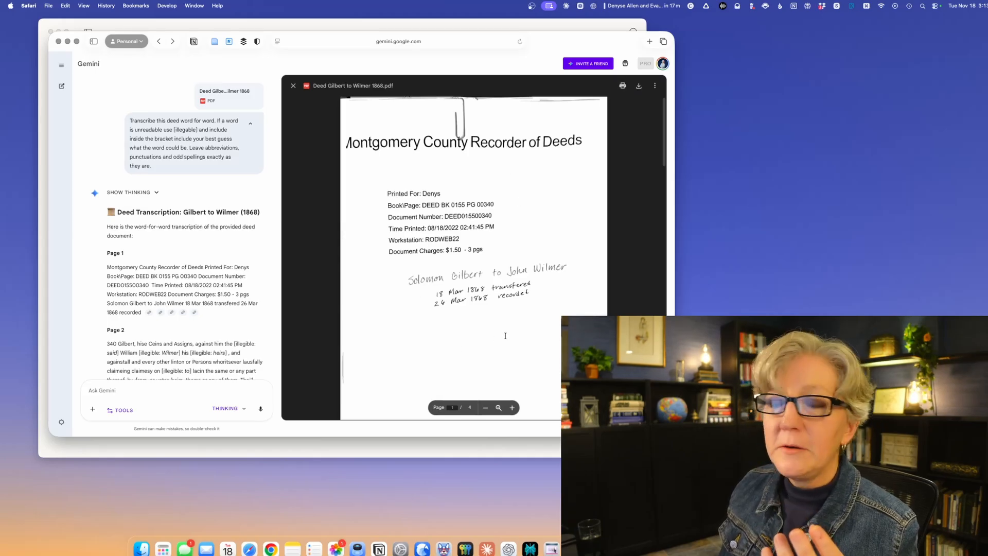
{"action": "scroll", "scroll_direction": "down", "scroll_amount": 3}
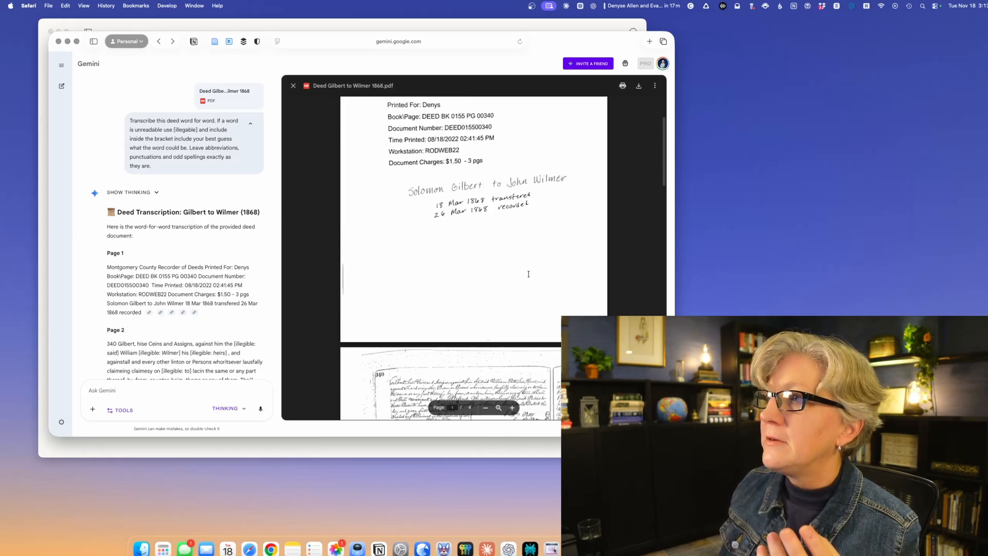
{"action": "scroll", "scroll_direction": "down", "scroll_amount": 3}
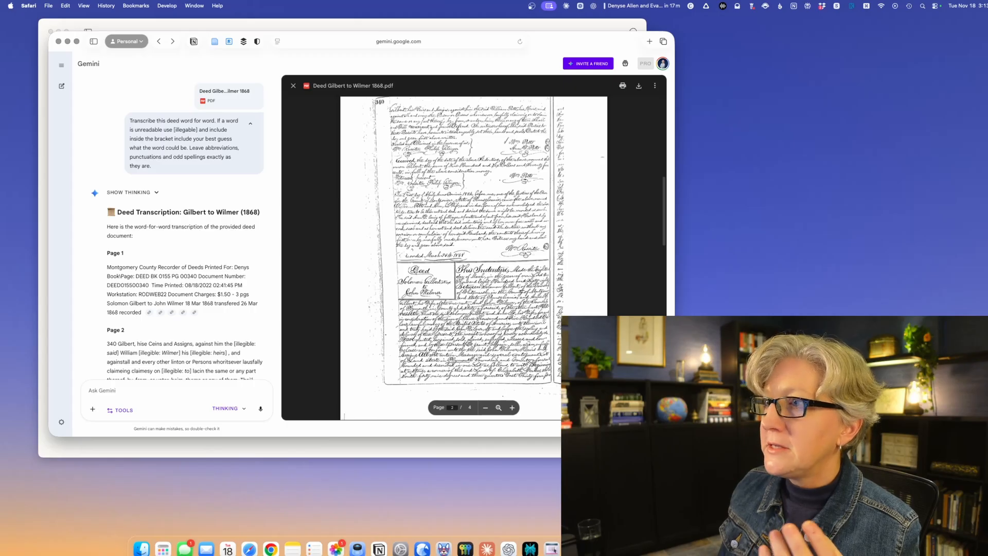
{"action": "scroll", "scroll_direction": "down", "scroll_amount": 3}
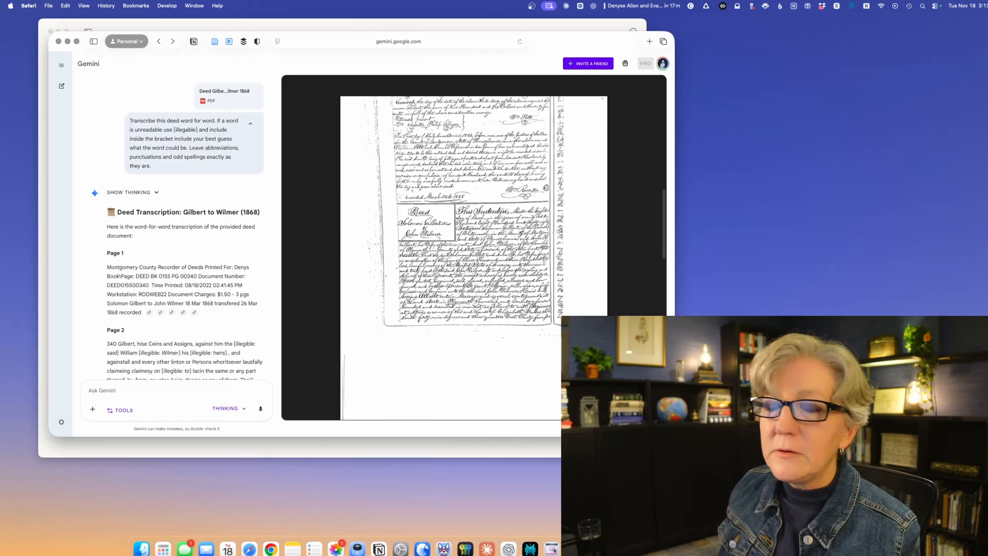
{"action": "left_click", "coordinate": [467, 208]}
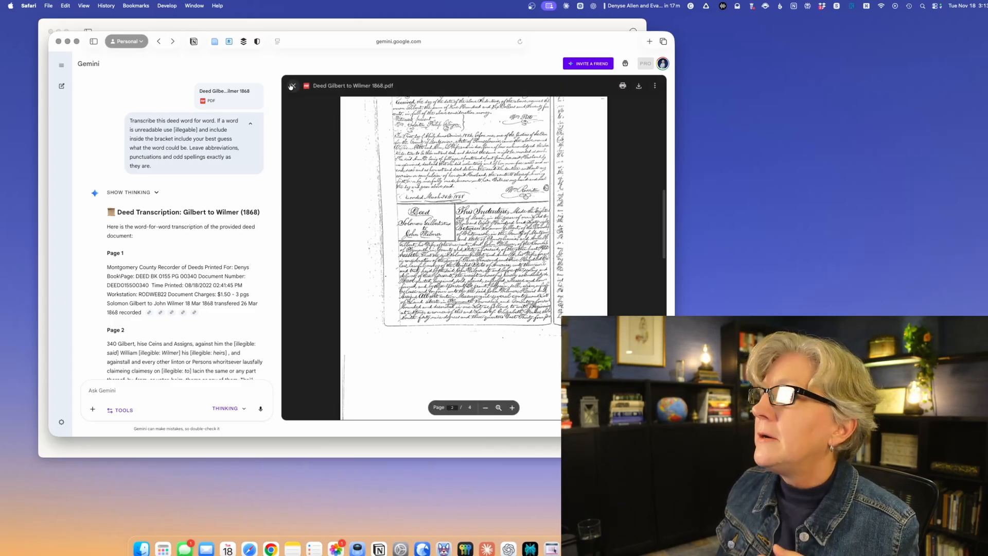
Close the deed PDF viewer and scroll back down the Gemini chat.
{"action": "left_click", "coordinate": [291, 86]}
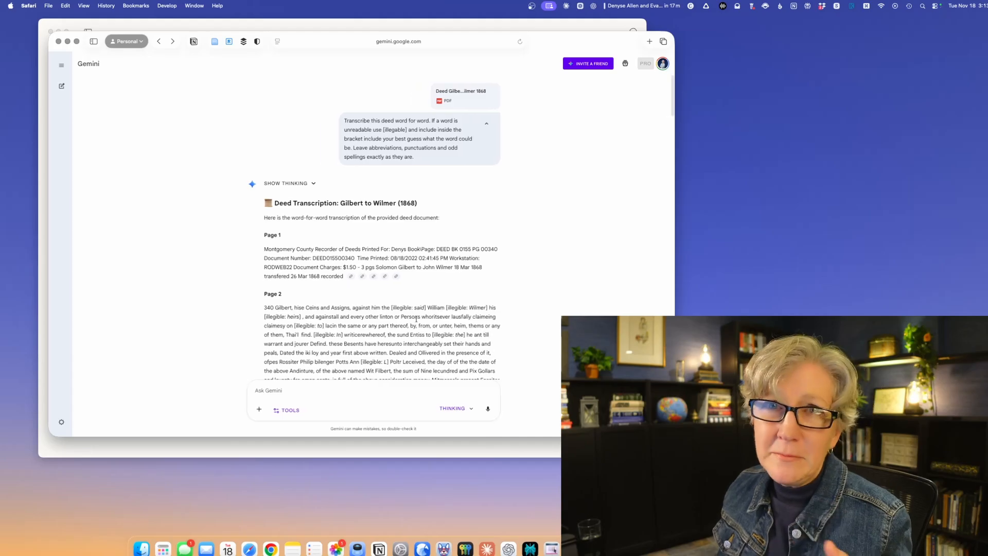
{"action": "scroll", "scroll_direction": "down", "scroll_amount": 3}
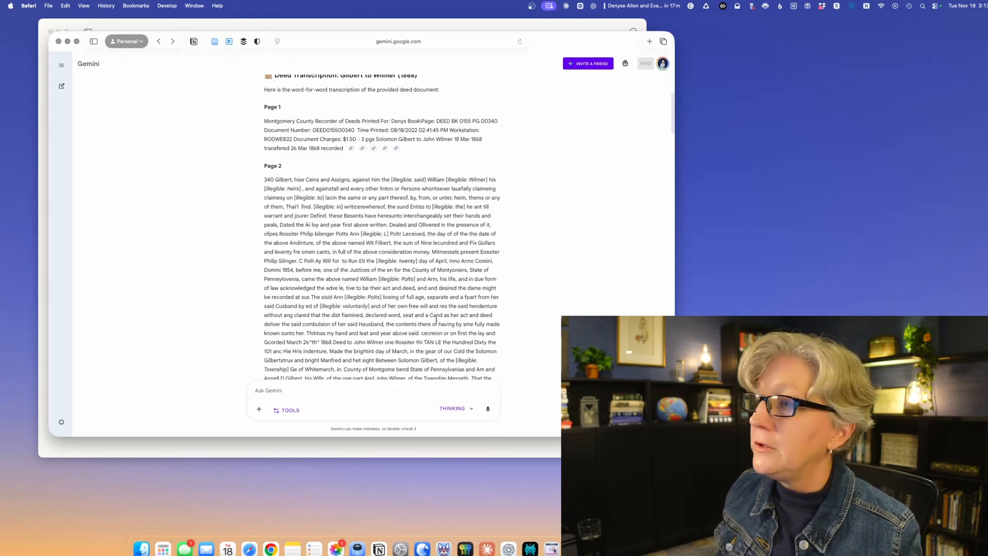
{"action": "scroll", "scroll_direction": "down", "scroll_amount": 3}
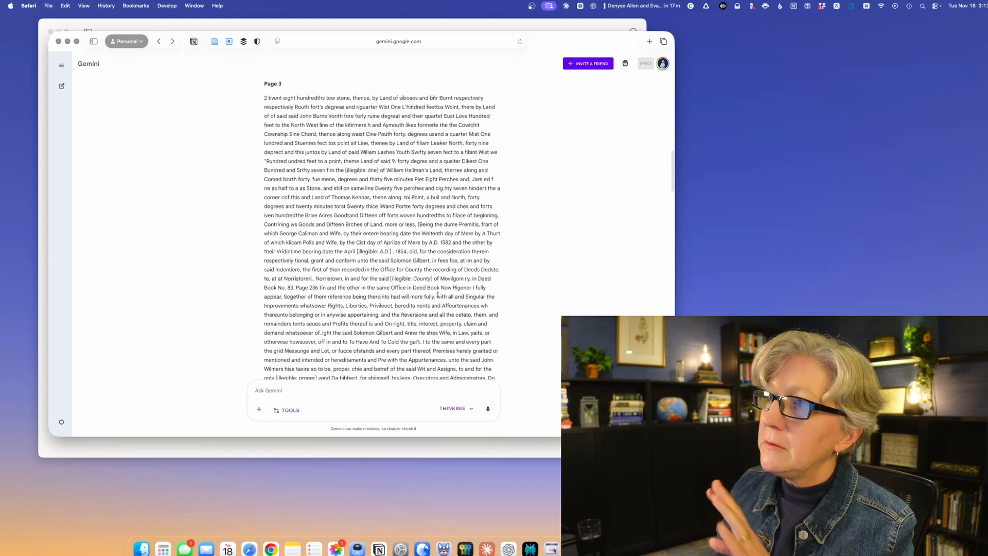
{"action": "scroll", "scroll_direction": "down", "scroll_amount": 3}
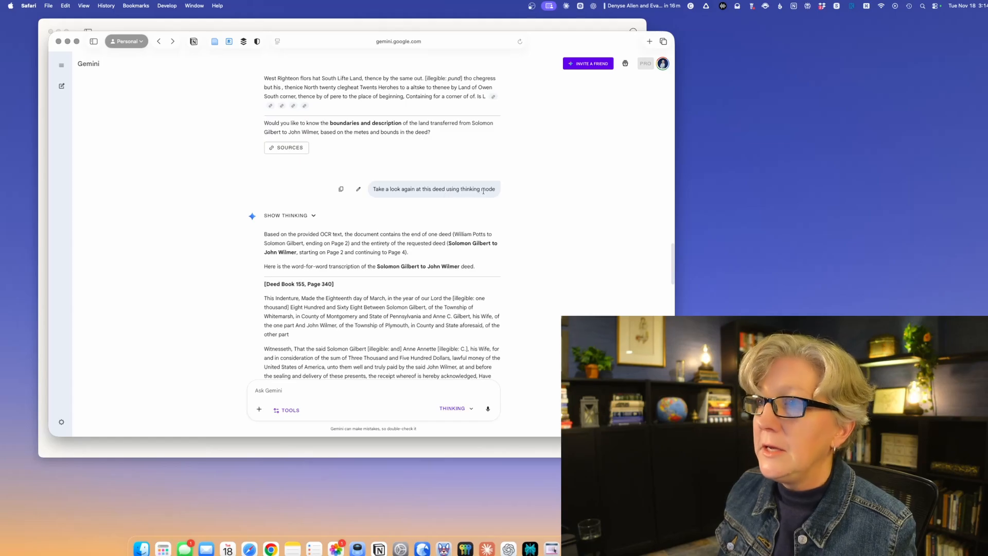
{"action": "mouse_move", "coordinate": [396, 228]}
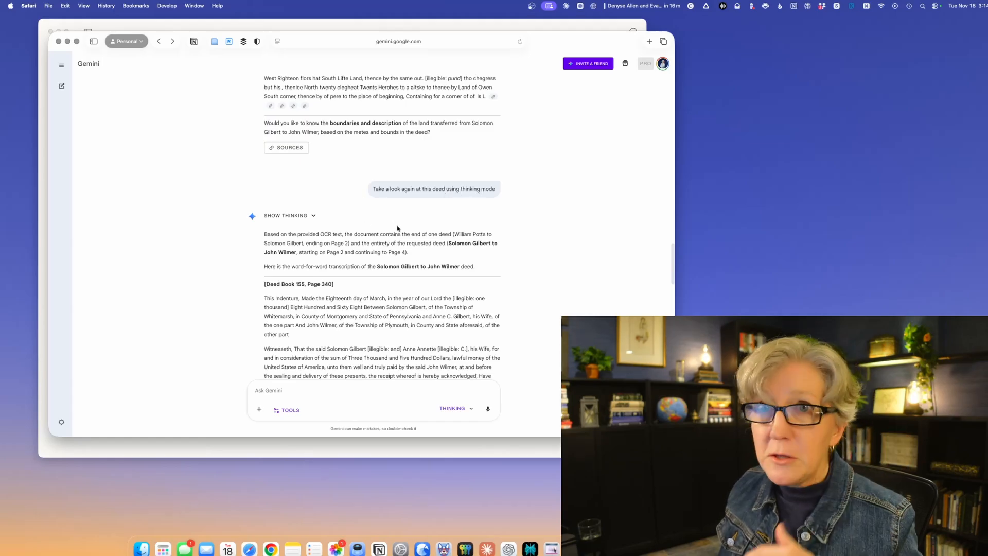
Read the thinking-mode re-transcription of the Solomon Gilbert to John Wilmer deed.
{"action": "left_click", "coordinate": [452, 408]}
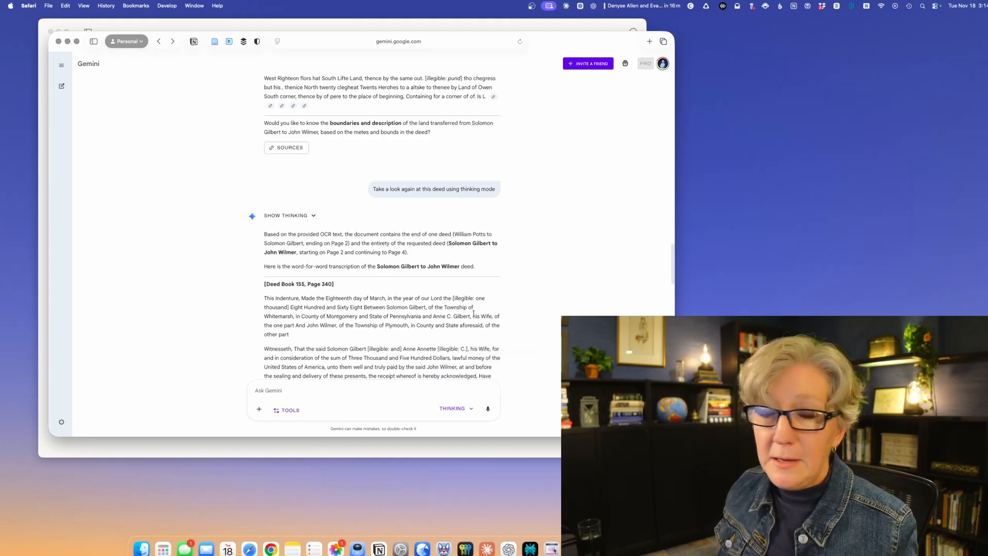
{"action": "scroll", "scroll_direction": "down", "scroll_amount": 3}
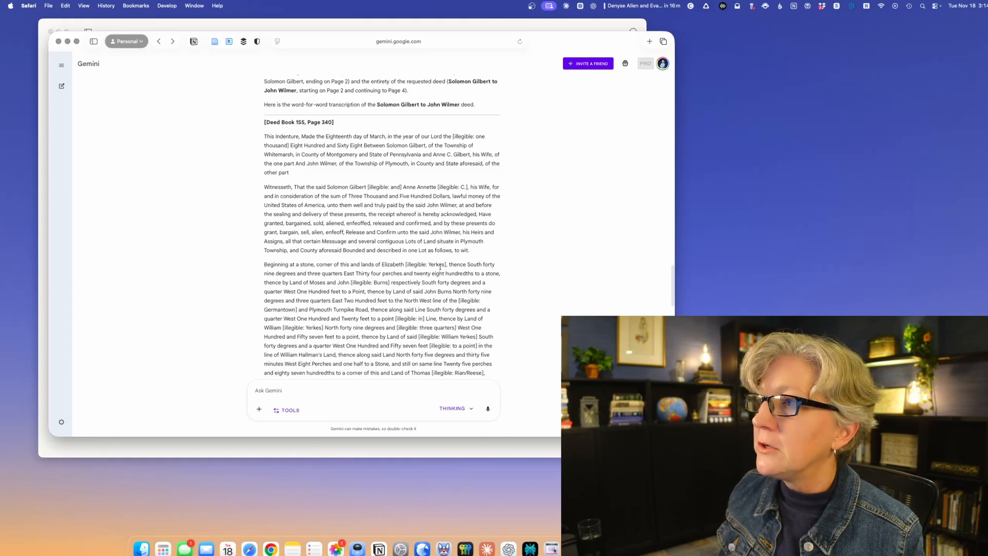
{"action": "scroll", "scroll_direction": "down", "scroll_amount": 3}
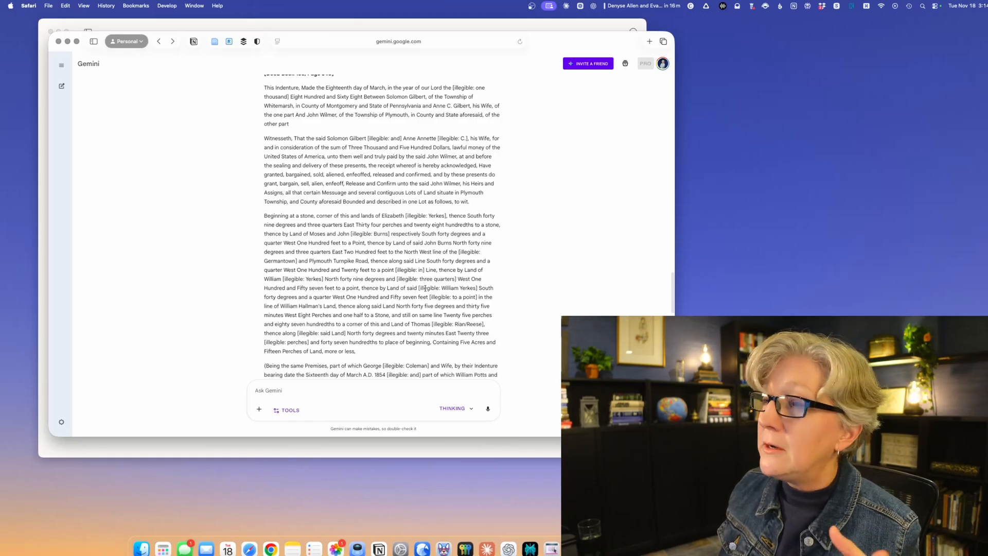
{"action": "scroll", "scroll_direction": "down", "scroll_amount": 3}
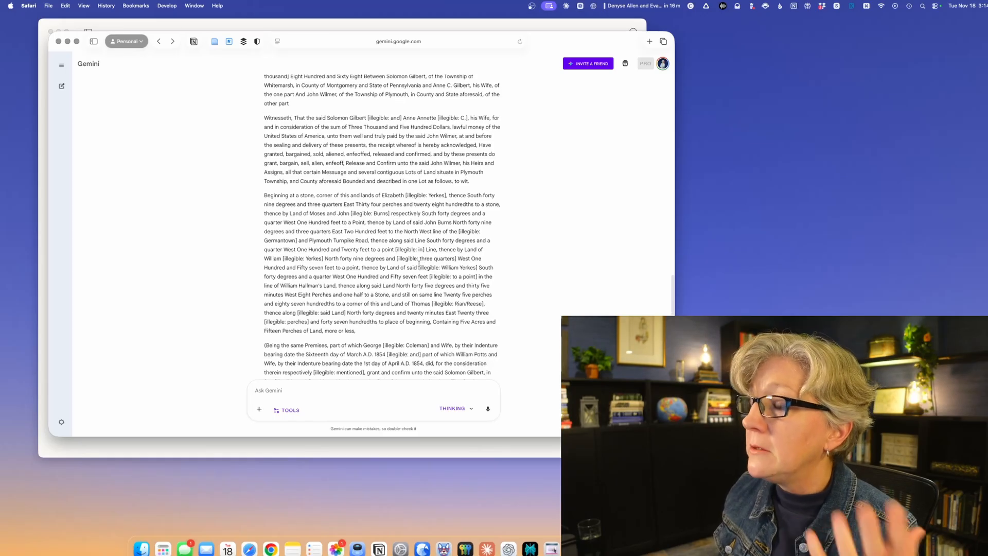
{"action": "scroll", "scroll_direction": "down", "scroll_amount": 3}
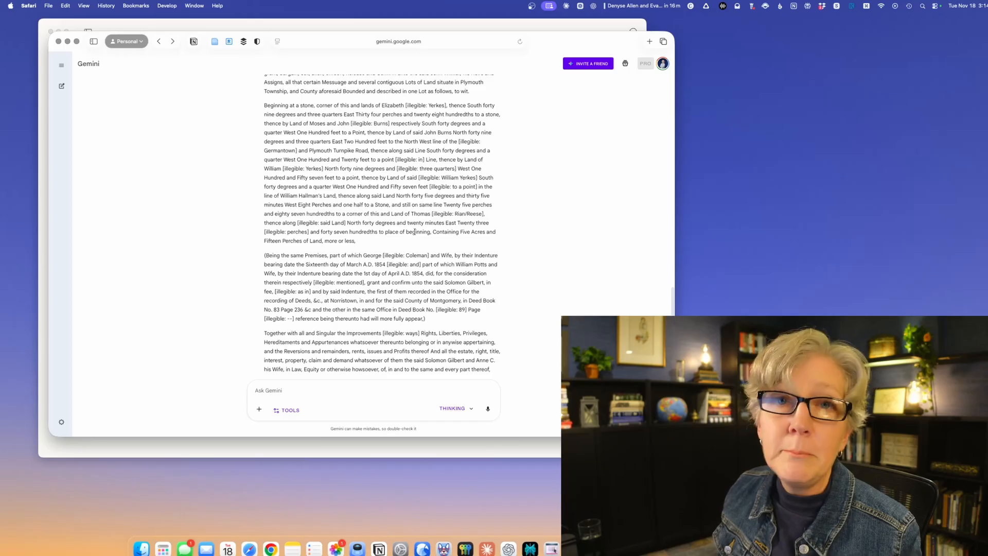
{"action": "scroll", "scroll_direction": "down", "scroll_amount": 3}
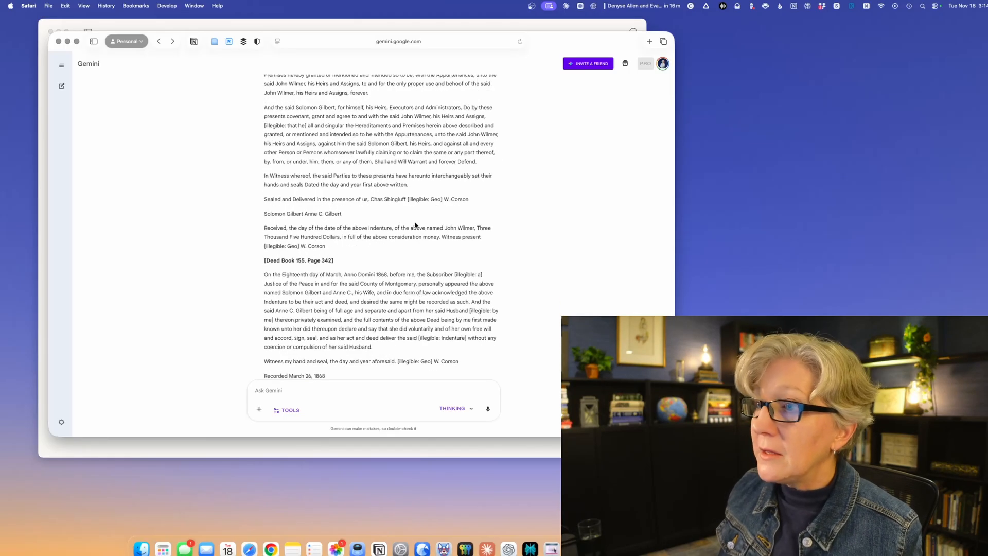
{"action": "scroll", "scroll_direction": "down", "scroll_amount": 3}
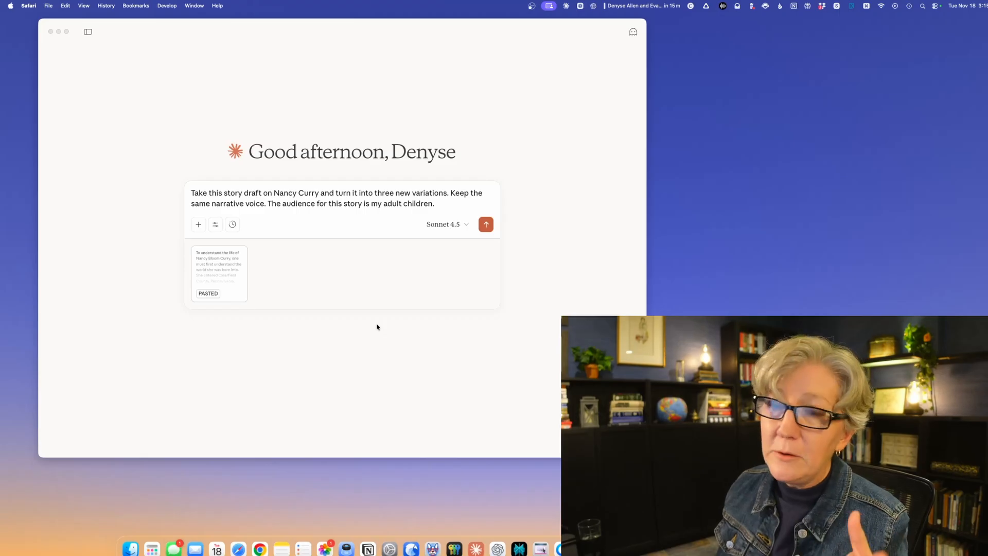
{"action": "mouse_move", "coordinate": [409, 240]}
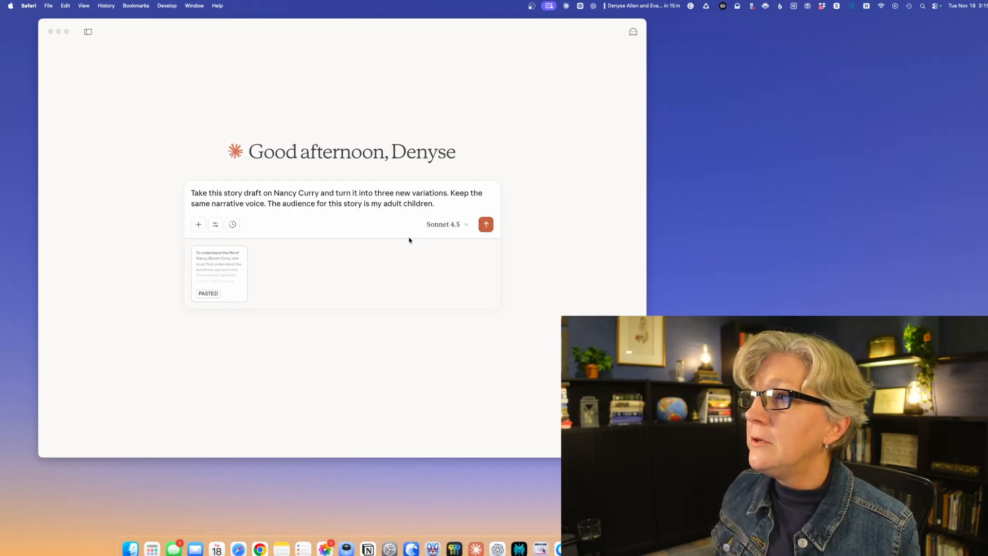
{"action": "mouse_move", "coordinate": [334, 315]}
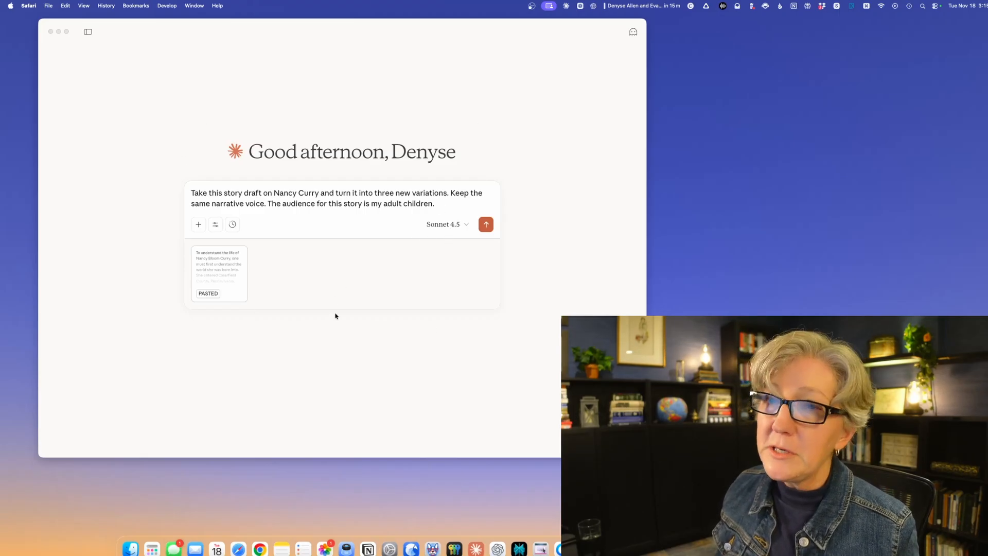
{"action": "mouse_move", "coordinate": [211, 250]}
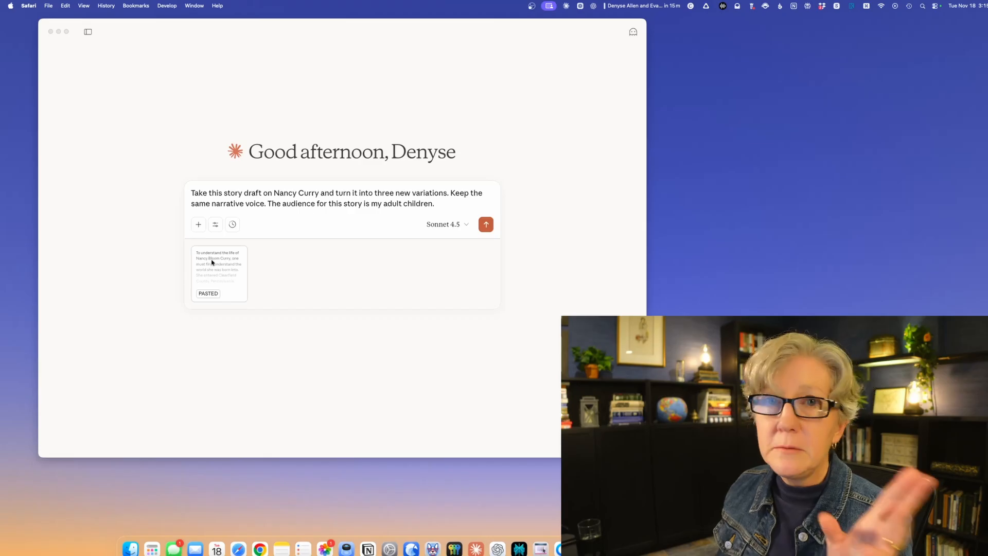
{"action": "mouse_move", "coordinate": [220, 278]}
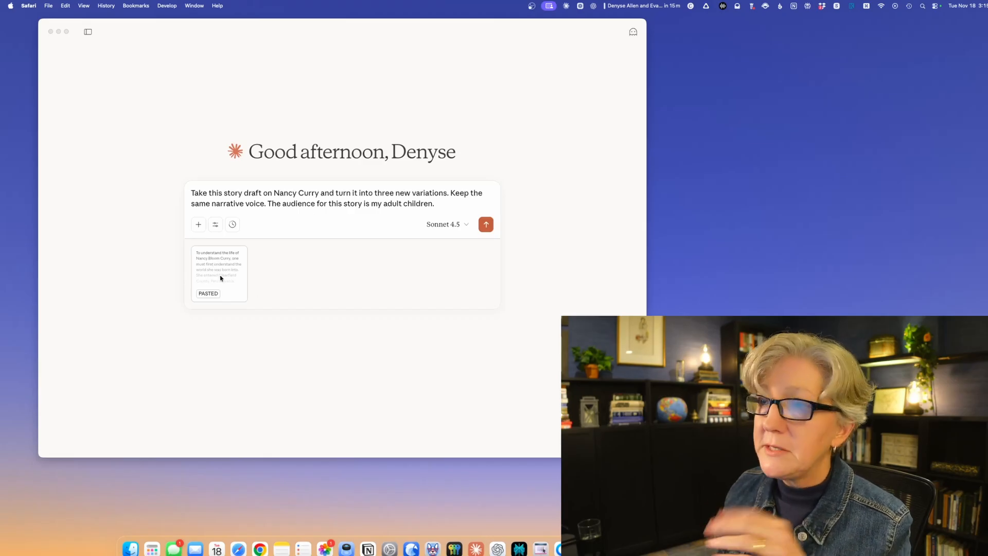
{"action": "mouse_move", "coordinate": [228, 291]}
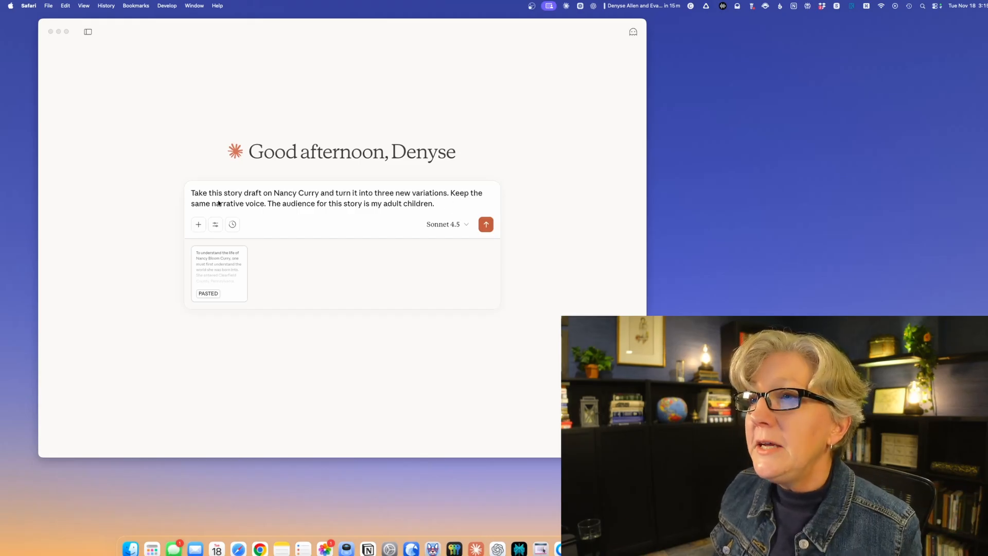
{"action": "mouse_move", "coordinate": [258, 219]}
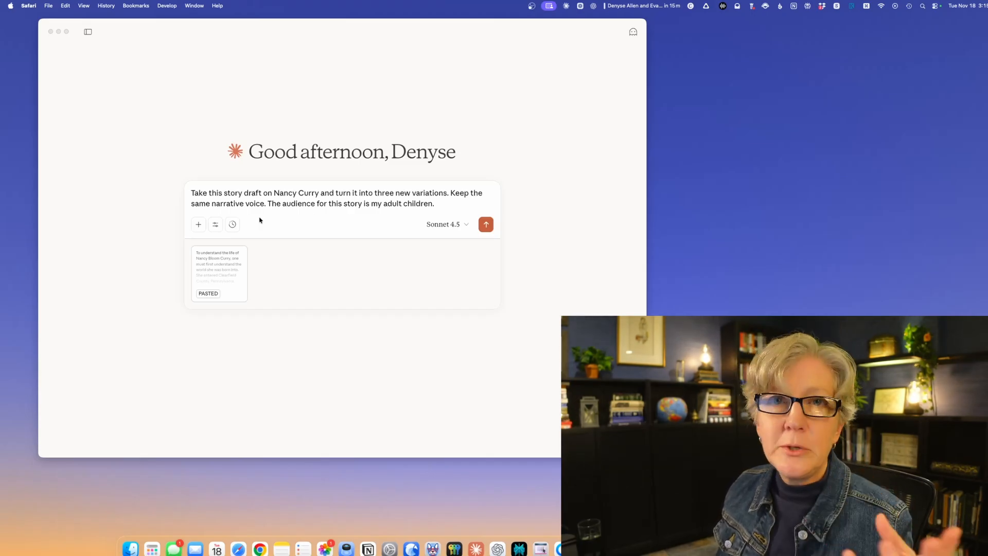
{"action": "mouse_move", "coordinate": [263, 222]}
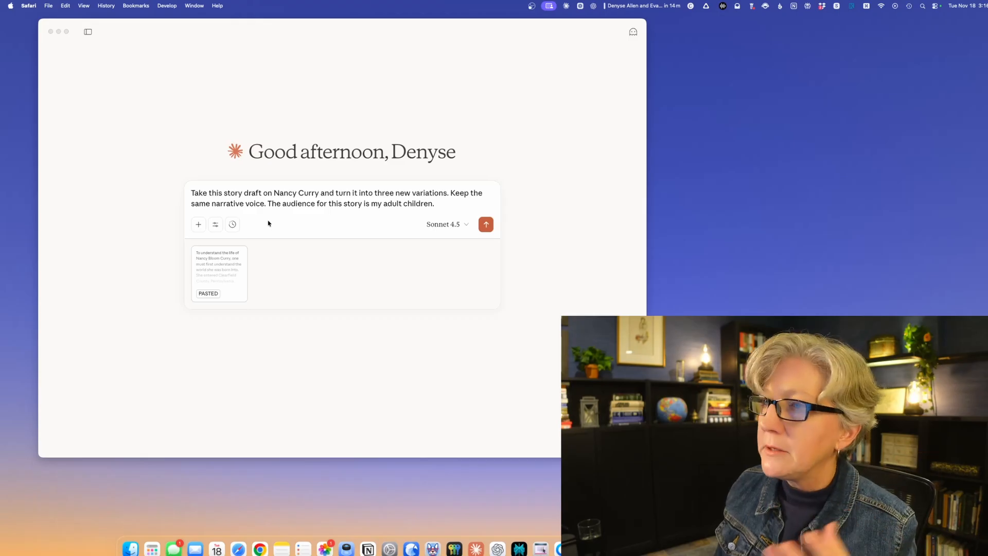
{"action": "mouse_move", "coordinate": [283, 213]}
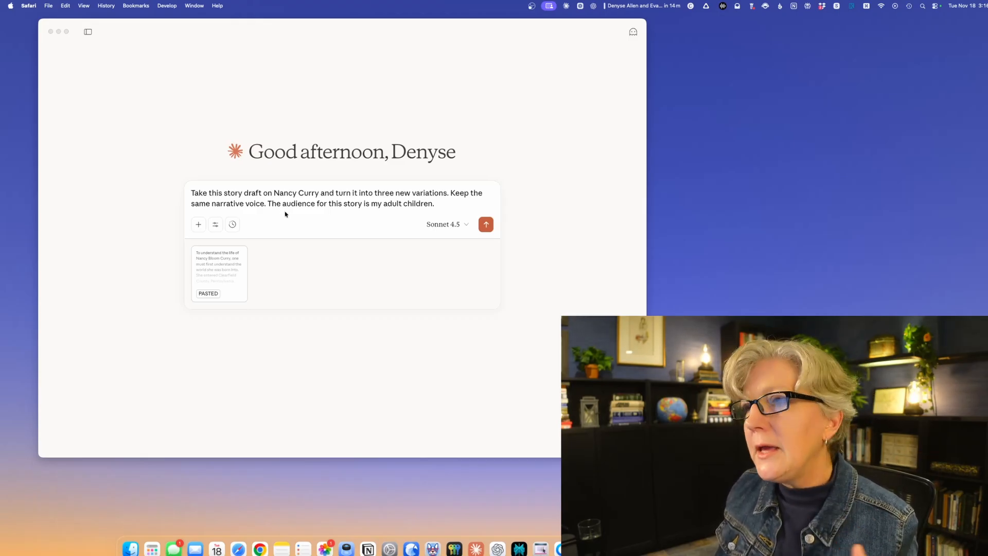
{"action": "mouse_move", "coordinate": [302, 214]}
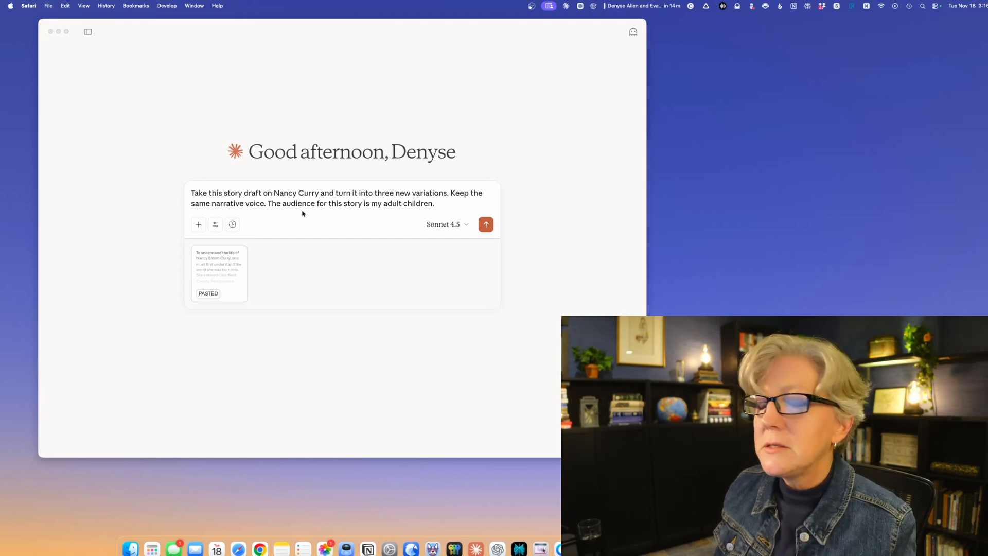
{"action": "mouse_move", "coordinate": [423, 241]}
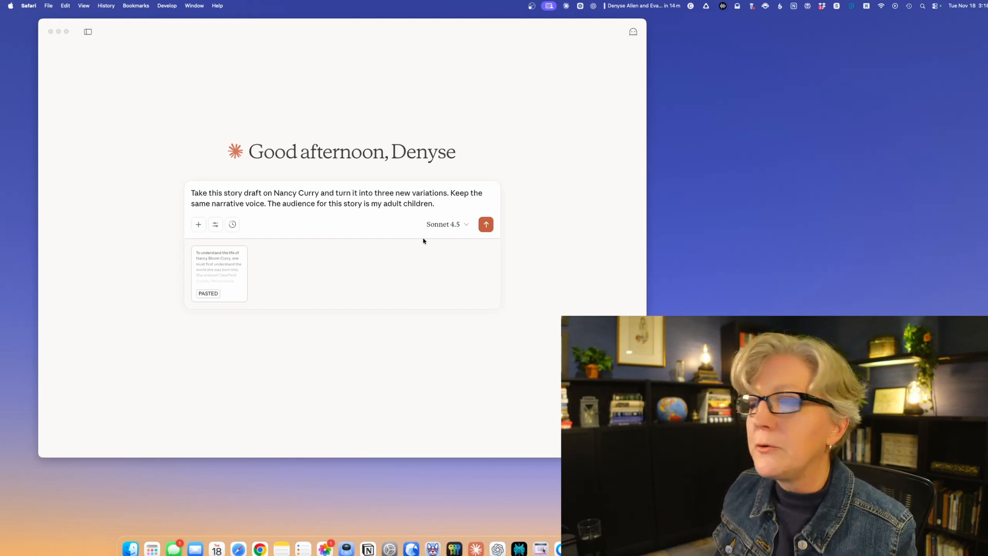
{"action": "left_click", "coordinate": [485, 225]}
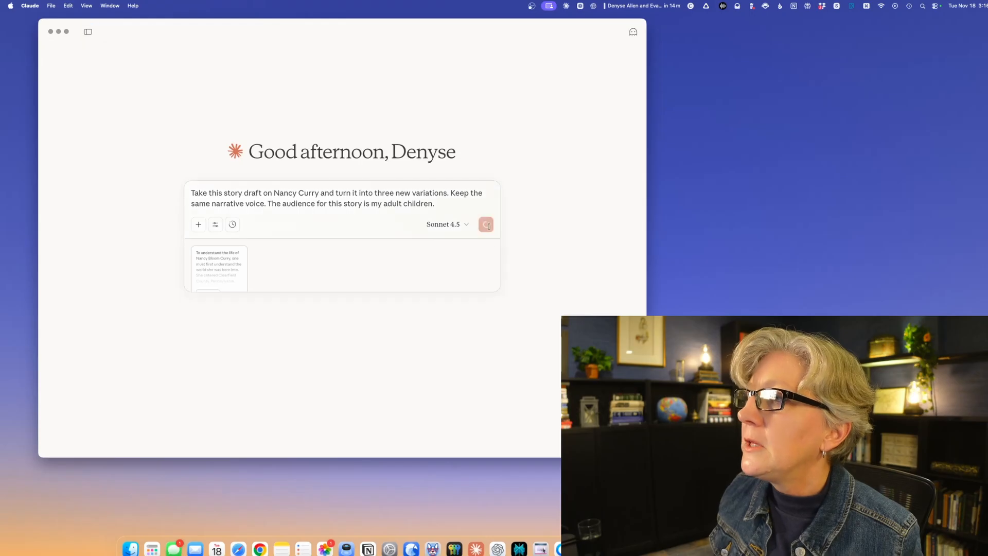
{"action": "left_click", "coordinate": [486, 224]}
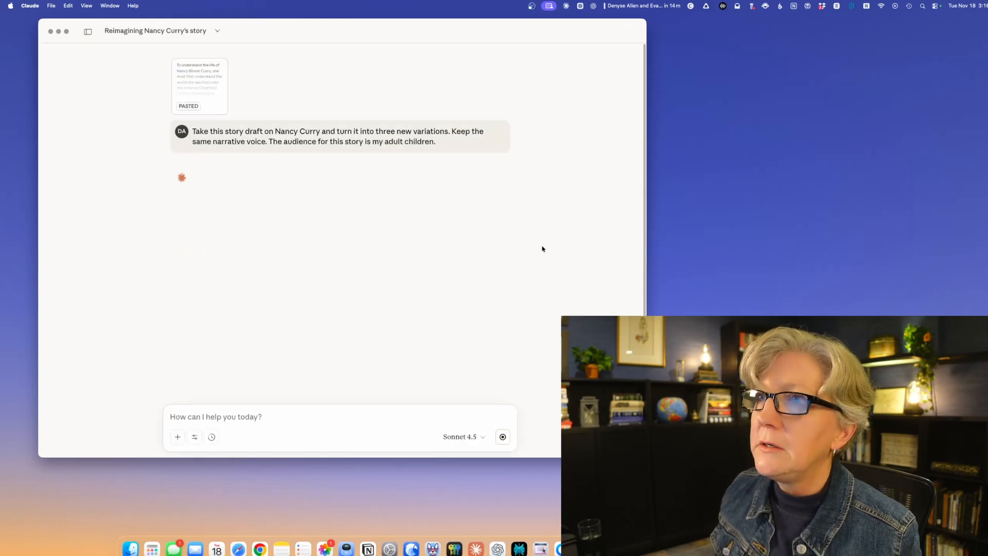
{"action": "mouse_move", "coordinate": [187, 185]}
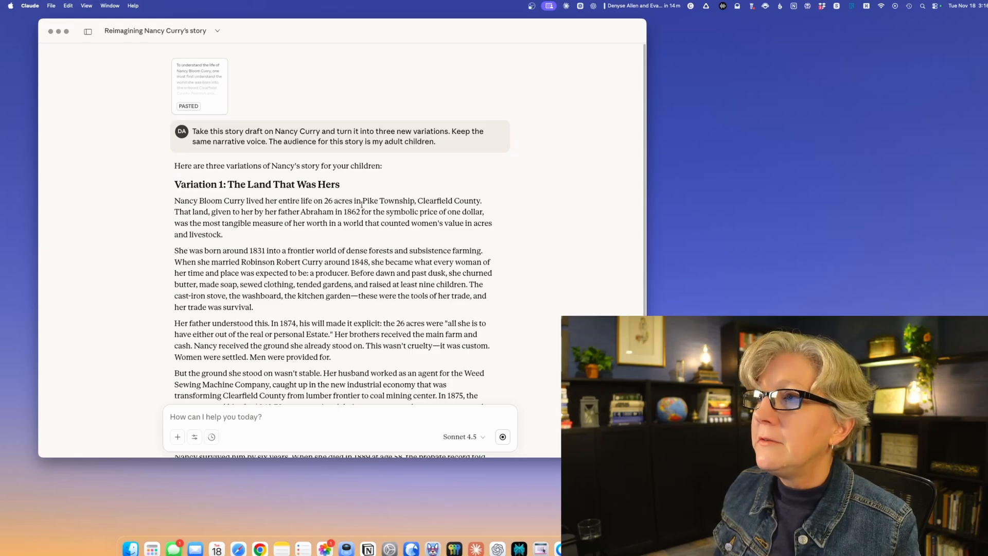
{"action": "mouse_move", "coordinate": [494, 206]}
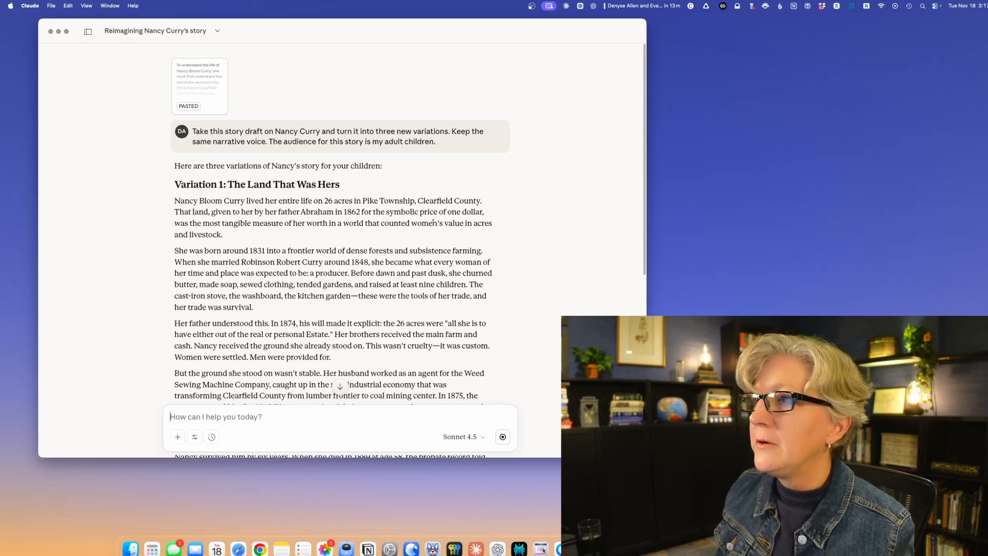
{"action": "mouse_move", "coordinate": [230, 239]}
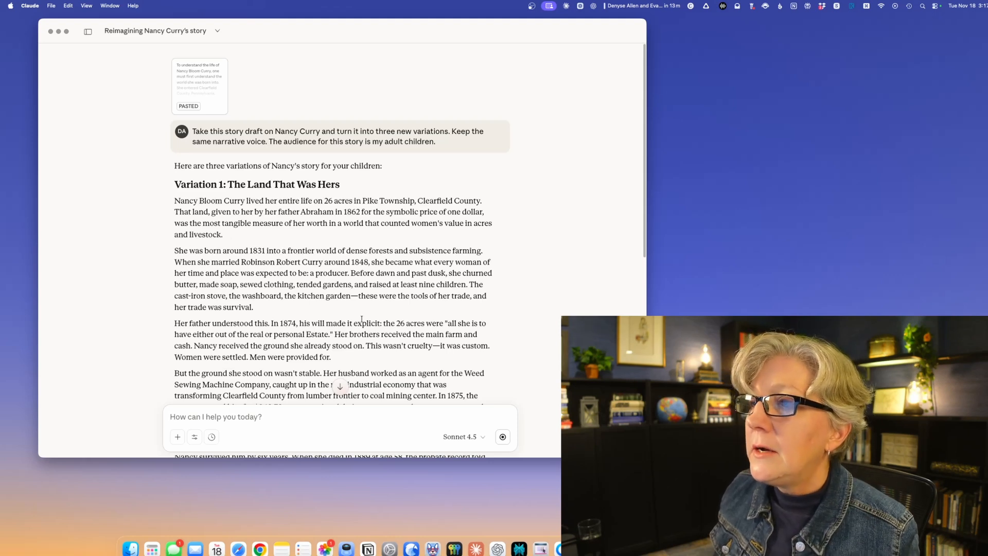
Scroll through Claude's reply, reading Variations 2 and 3 to the end.
{"action": "scroll", "scroll_direction": "down", "scroll_amount": 3}
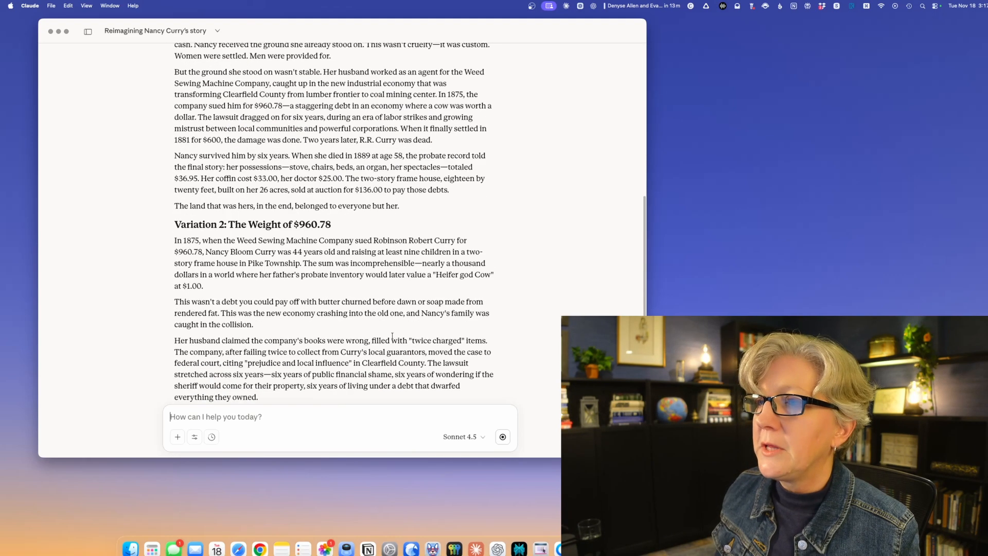
{"action": "scroll", "scroll_direction": "down", "scroll_amount": 3}
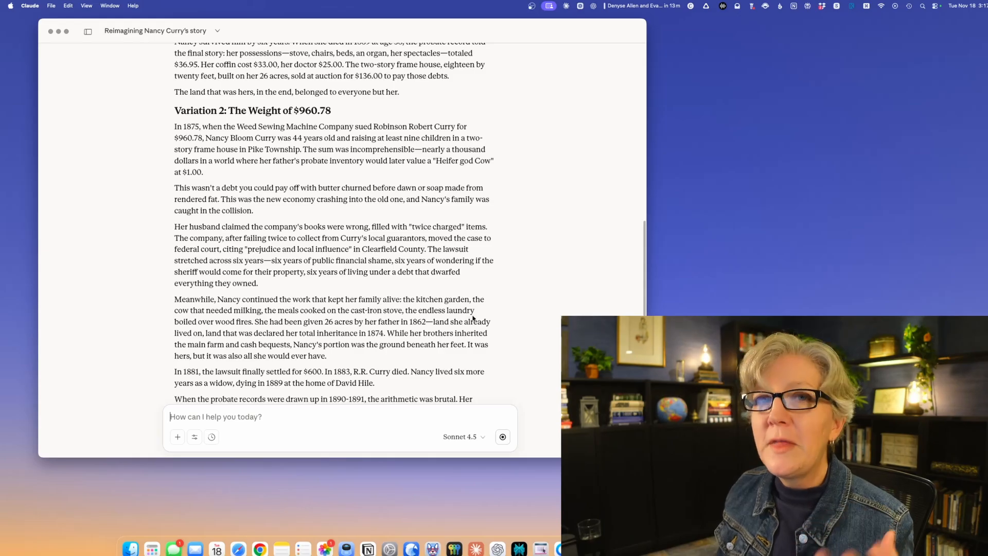
{"action": "scroll", "scroll_direction": "down", "scroll_amount": 3}
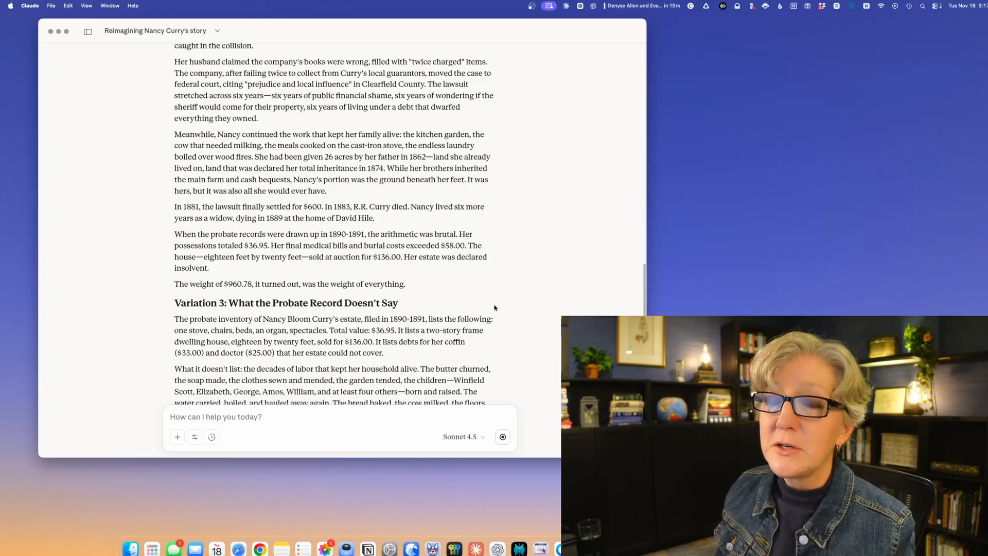
{"action": "scroll", "scroll_direction": "down", "scroll_amount": 3}
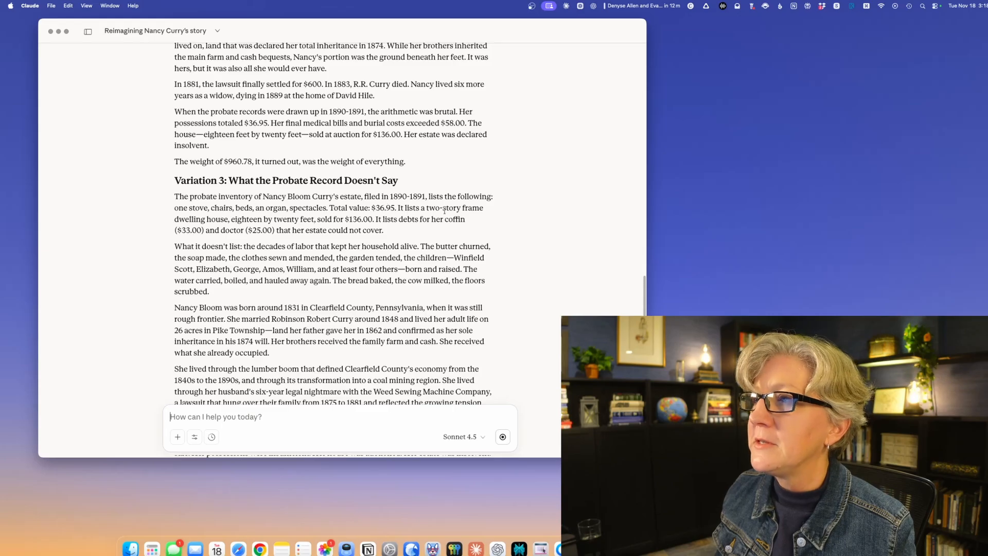
{"action": "mouse_move", "coordinate": [468, 219]}
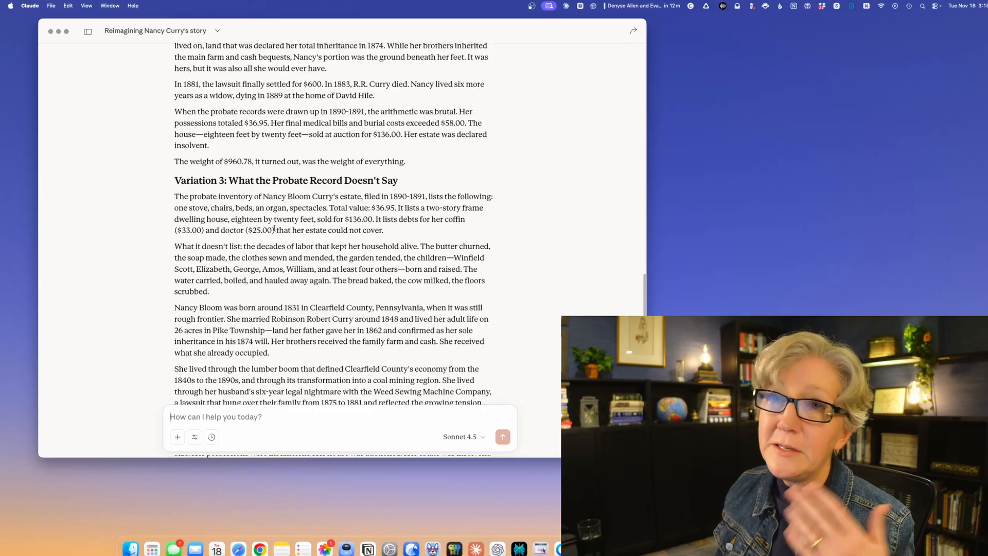
{"action": "mouse_move", "coordinate": [415, 234]}
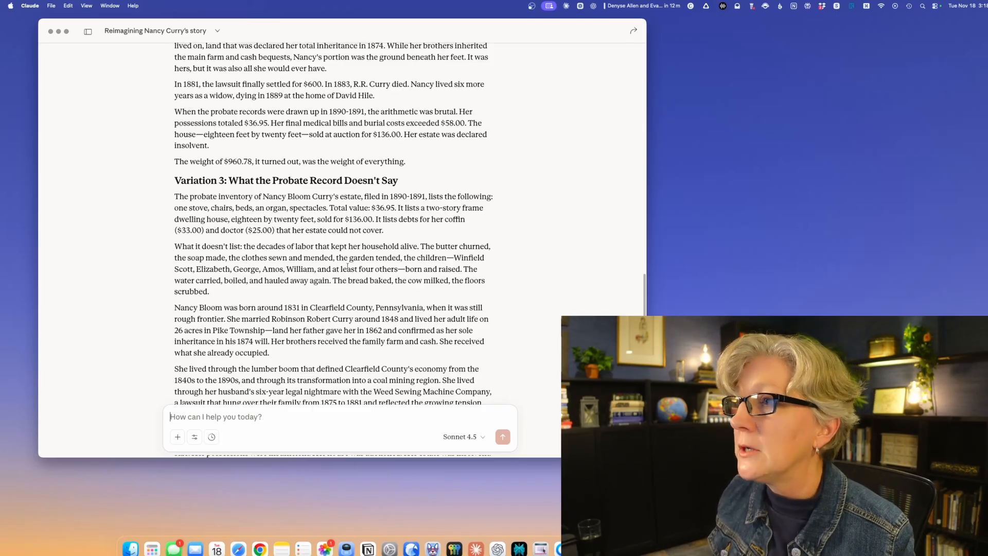
{"action": "scroll", "scroll_direction": "down", "scroll_amount": 3}
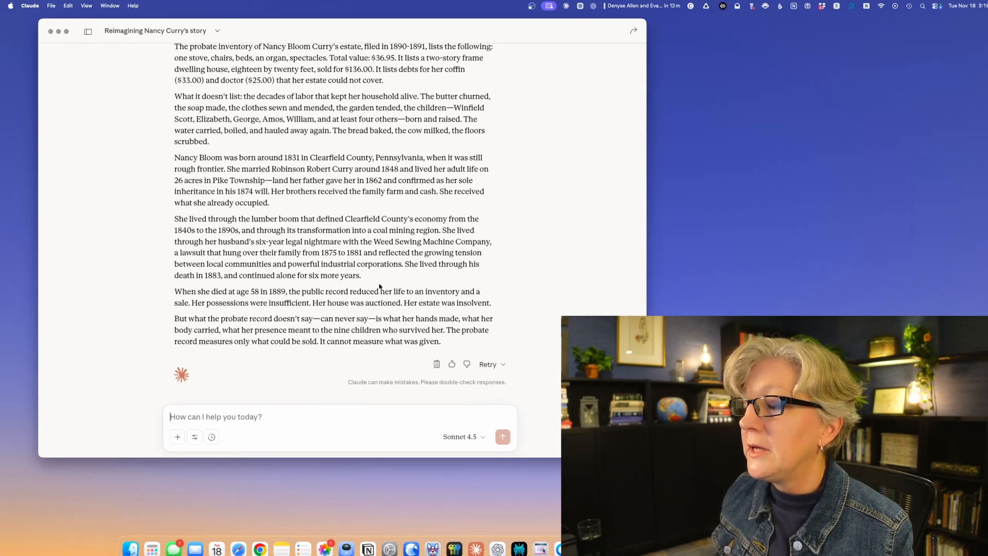
{"action": "mouse_move", "coordinate": [400, 340]}
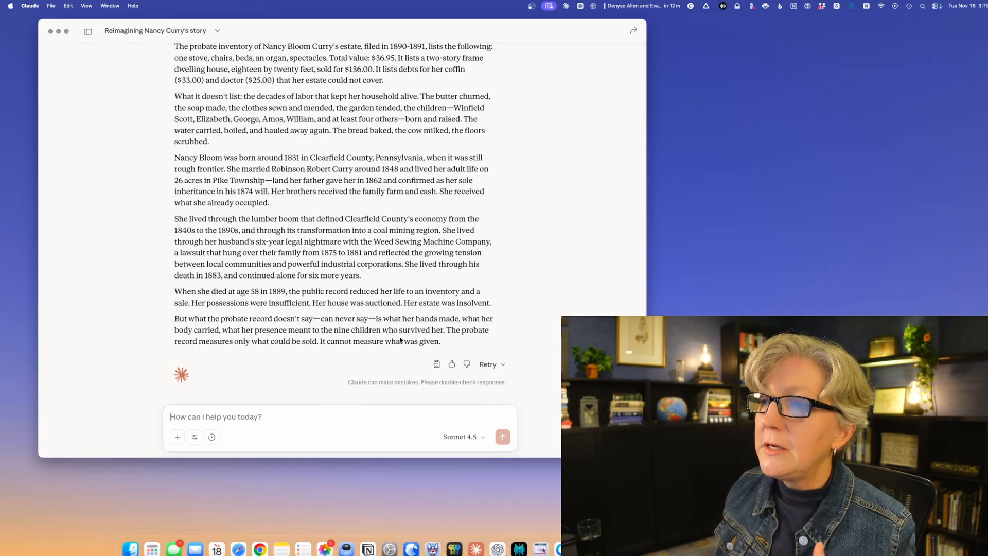
{"action": "mouse_move", "coordinate": [385, 356]}
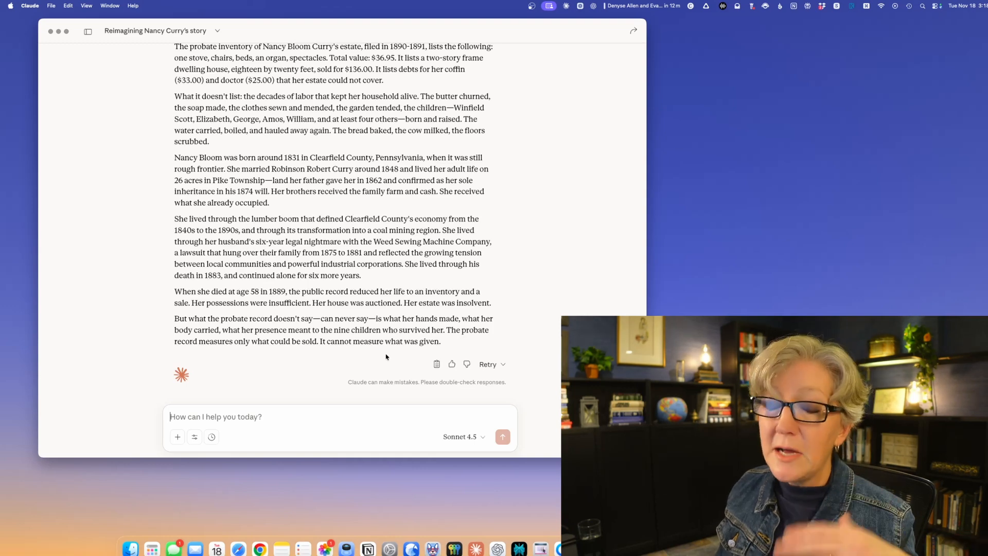